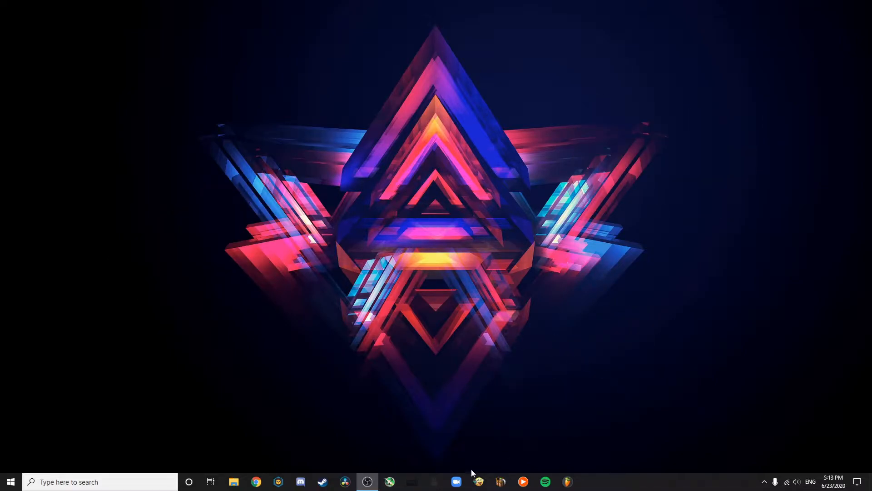
Step: Launch Mine-imator and create a new project named 'fdnmghnf'
{"action": "left_click", "coordinate": [500, 482]}
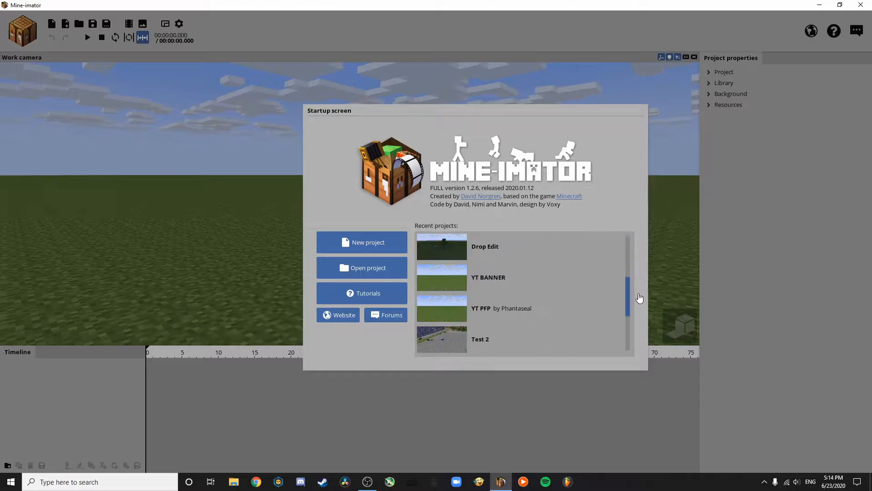
{"action": "left_click", "coordinate": [367, 242]}
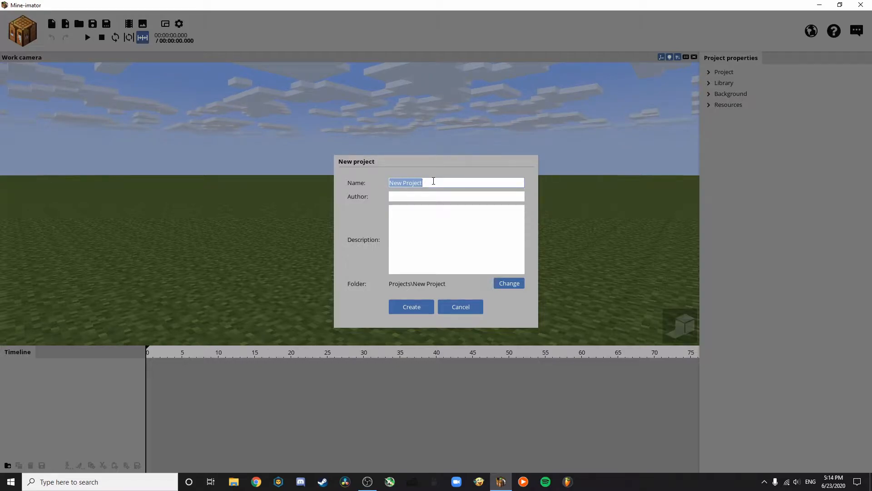
{"action": "type", "text": "fdnmghnf"}
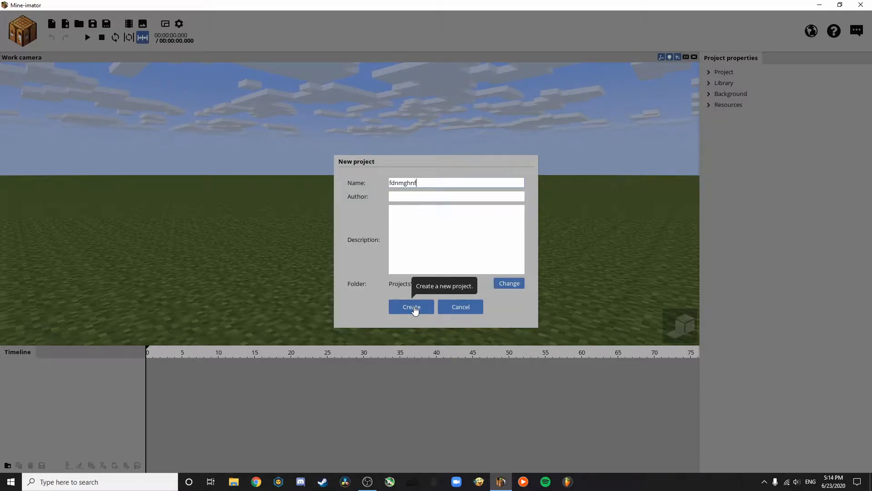
{"action": "left_click", "coordinate": [412, 306]}
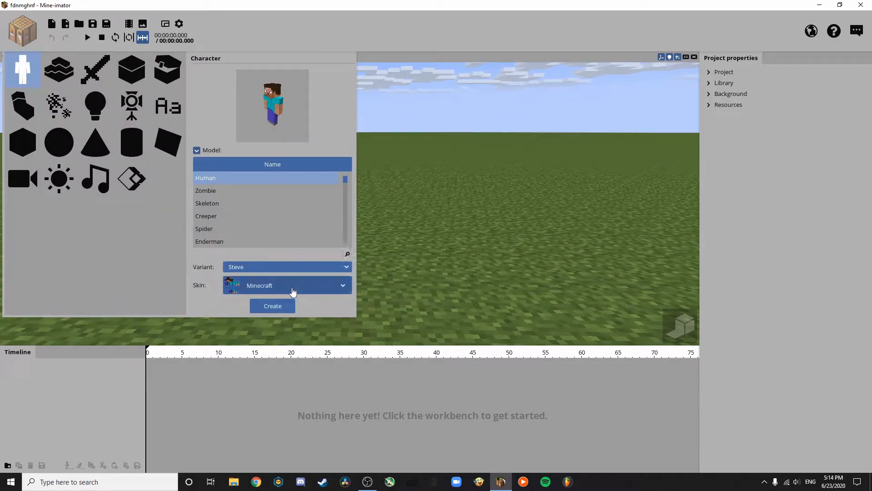
Step: Give the character the skin downloaded from Minecraft user 'Phanta'
{"action": "left_click", "coordinate": [286, 285]}
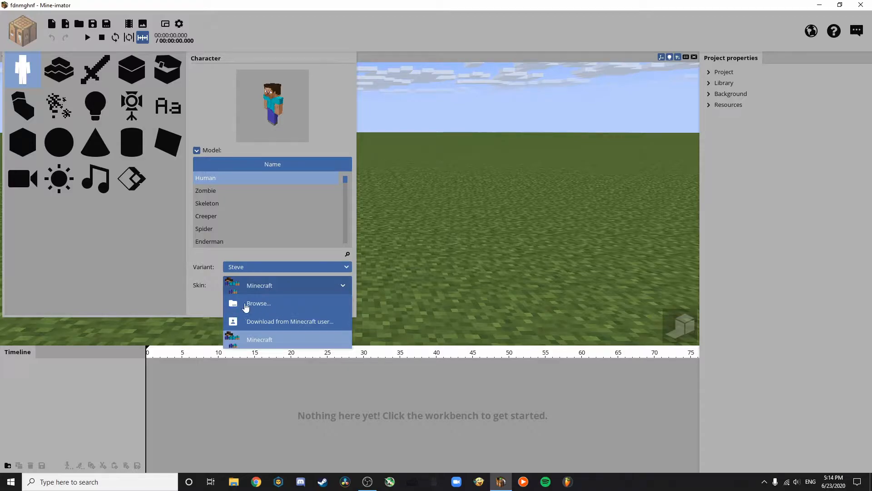
{"action": "left_click", "coordinate": [258, 303]}
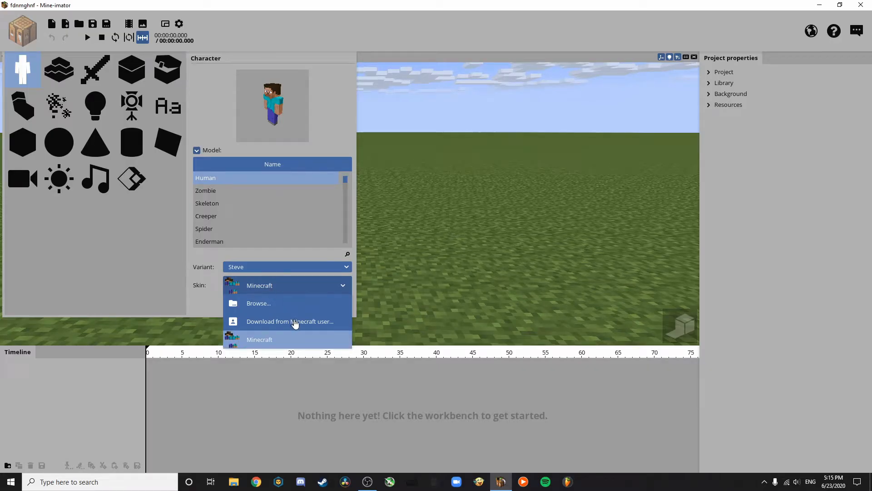
{"action": "left_click", "coordinate": [290, 321]}
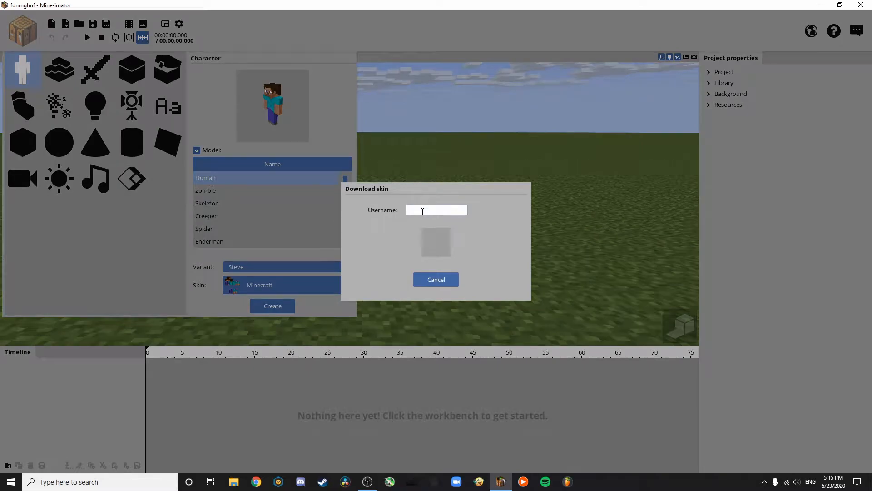
{"action": "type", "text": "Phantaseal"}
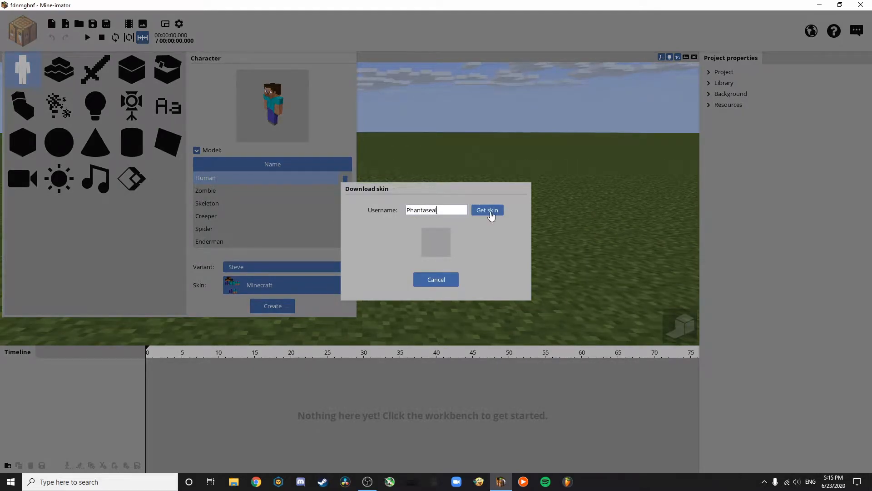
{"action": "left_click", "coordinate": [486, 210]}
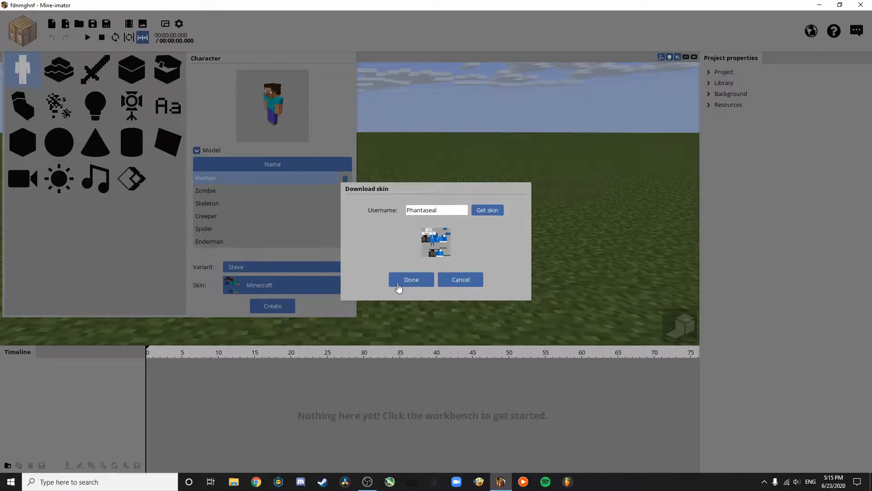
{"action": "left_click", "coordinate": [411, 280]}
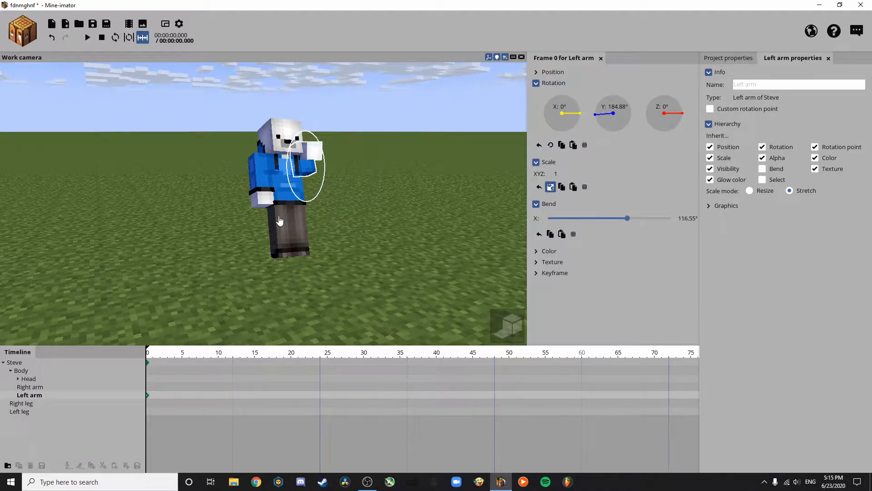
Step: Select the character's body parts and bend the left leg
{"action": "left_click", "coordinate": [31, 387]}
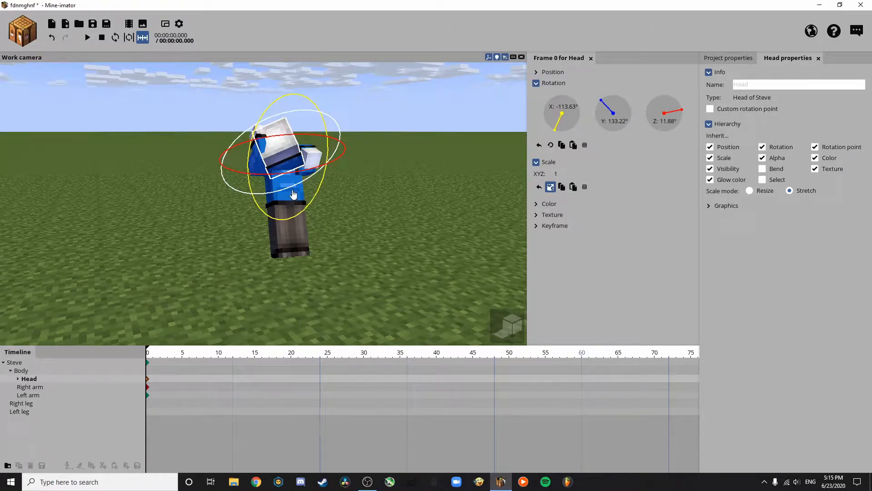
{"action": "left_click", "coordinate": [21, 411]}
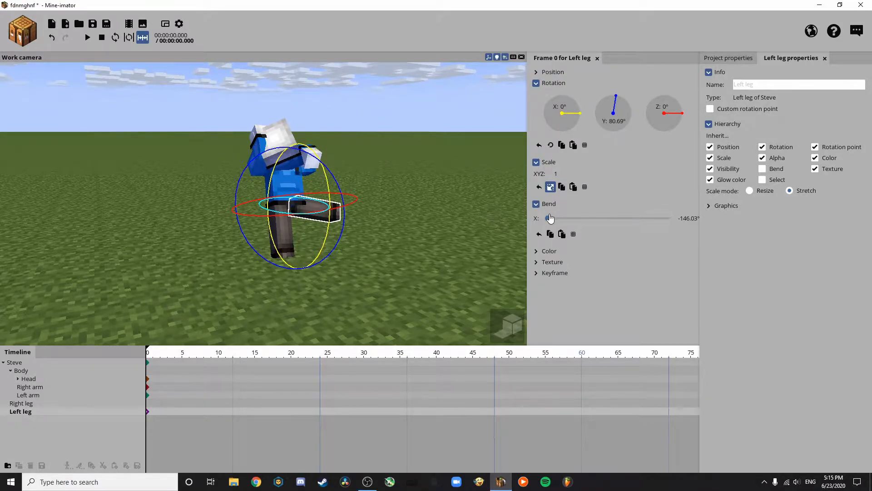
{"action": "left_click", "coordinate": [22, 403]}
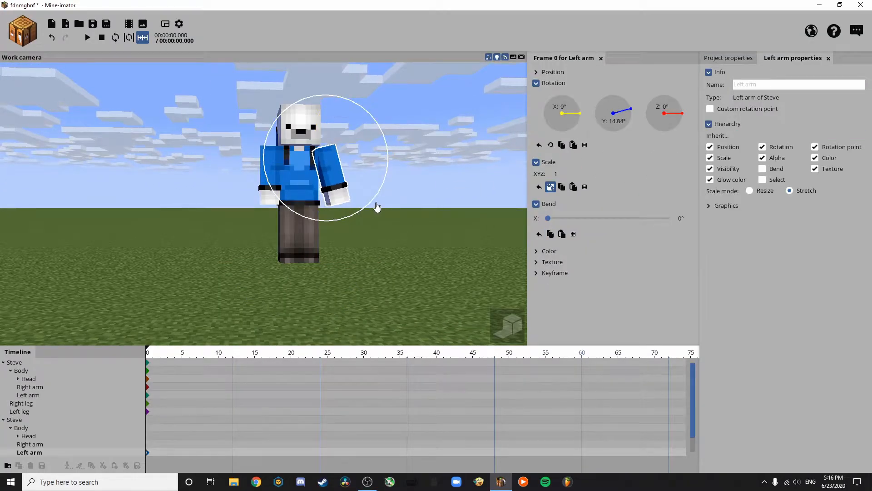
Step: Rotate and bend the second character's left arm, right arm and left leg
{"action": "left_click_drag", "start_coordinate": [377, 206], "coordinate": [345, 191]}
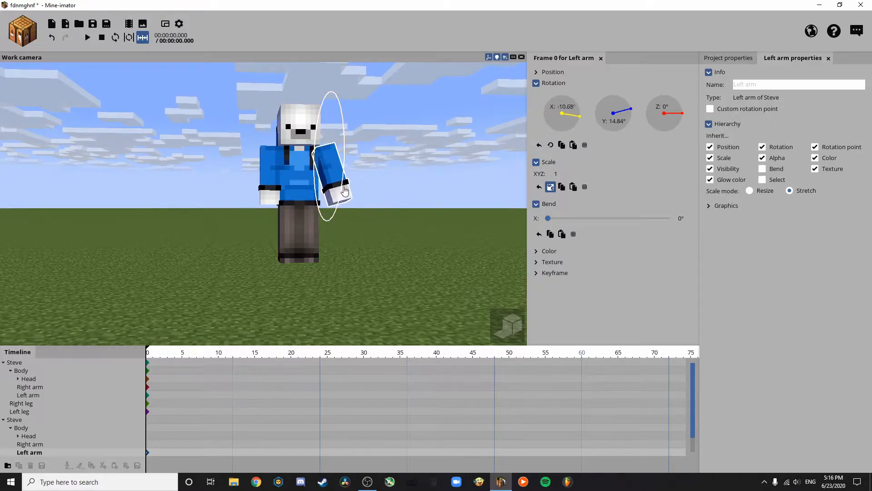
{"action": "left_click_drag", "start_coordinate": [548, 218], "coordinate": [570, 218]}
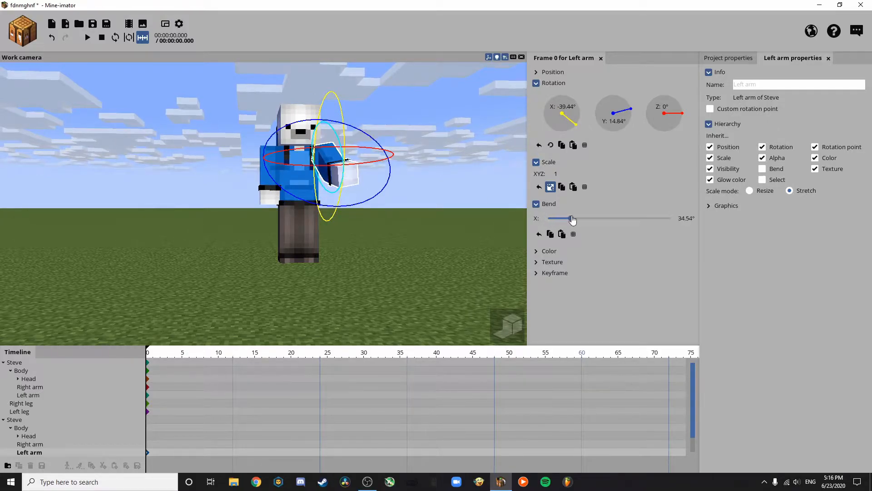
{"action": "left_click", "coordinate": [29, 443]}
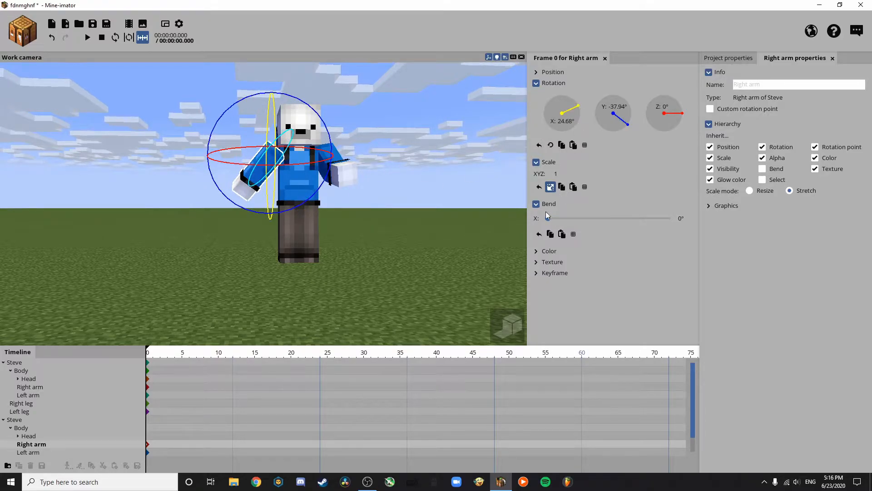
{"action": "left_click_drag", "start_coordinate": [548, 218], "coordinate": [560, 218]}
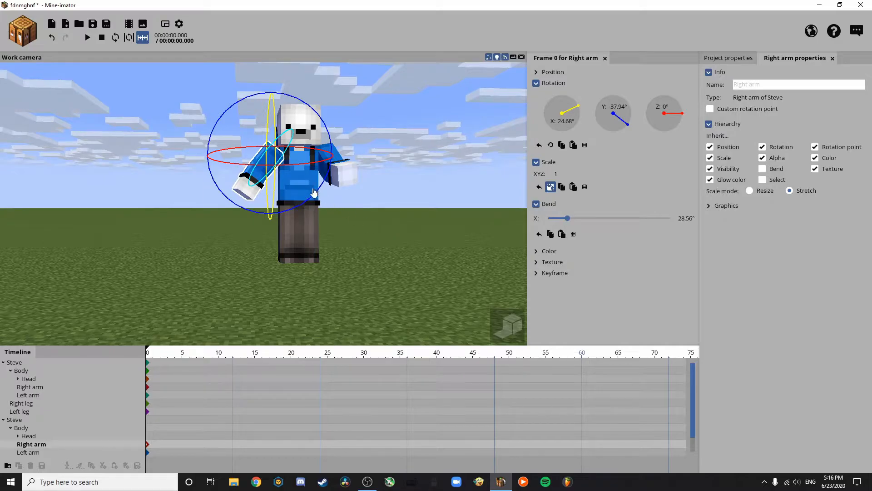
{"action": "left_click", "coordinate": [20, 451]}
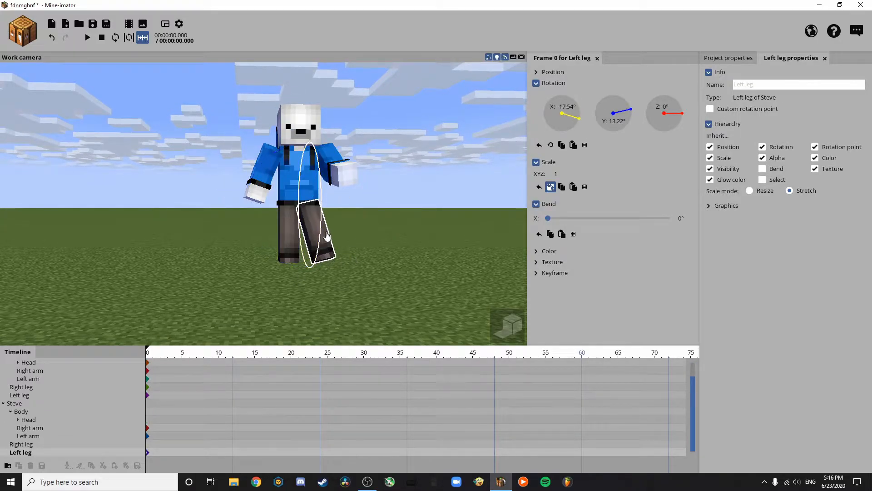
{"action": "left_click_drag", "start_coordinate": [325, 234], "coordinate": [281, 246]}
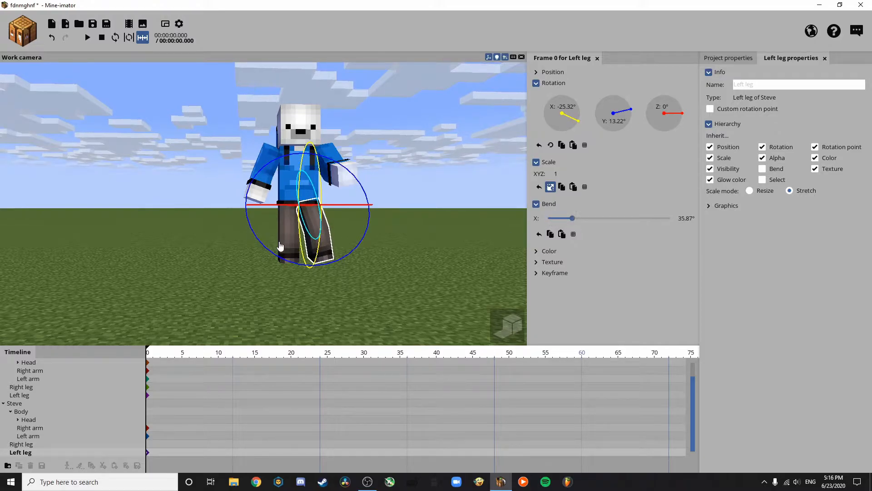
{"action": "left_click", "coordinate": [22, 444]}
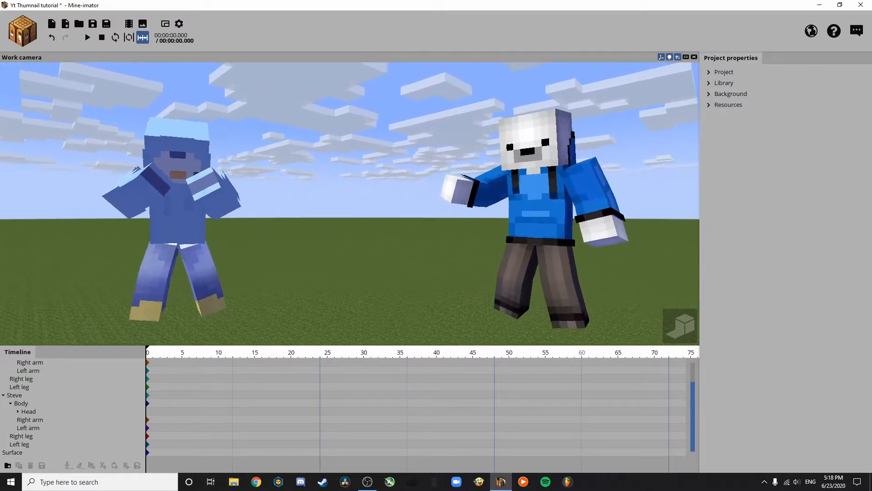
Step: Create a Surface object and scale it up to roughly 2053
{"action": "scroll", "scroll_direction": "down", "scroll_amount": 3}
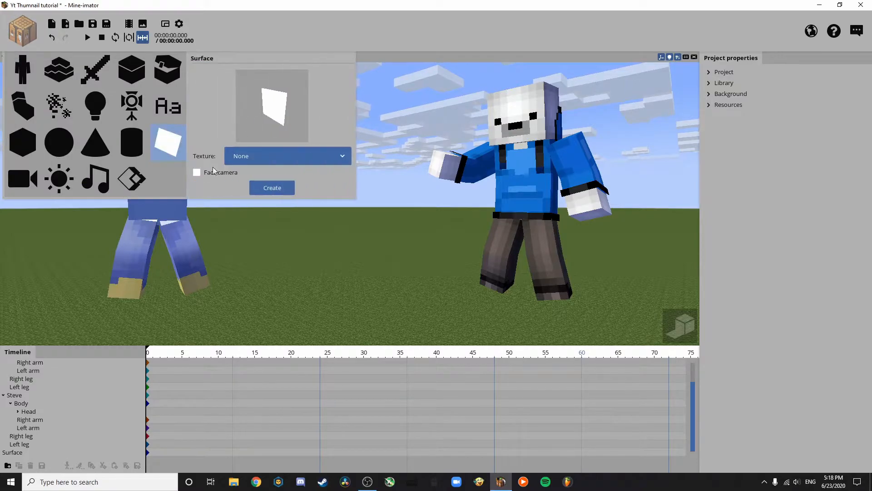
{"action": "left_click", "coordinate": [272, 187]}
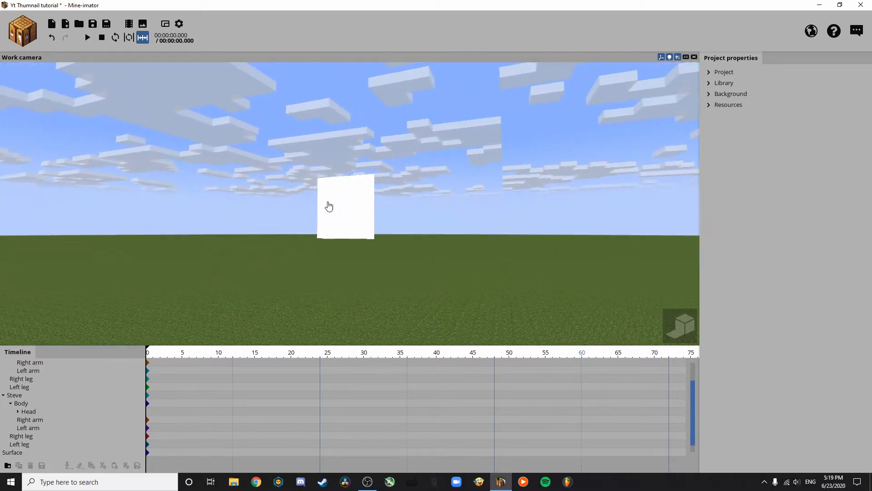
{"action": "left_click", "coordinate": [345, 206]}
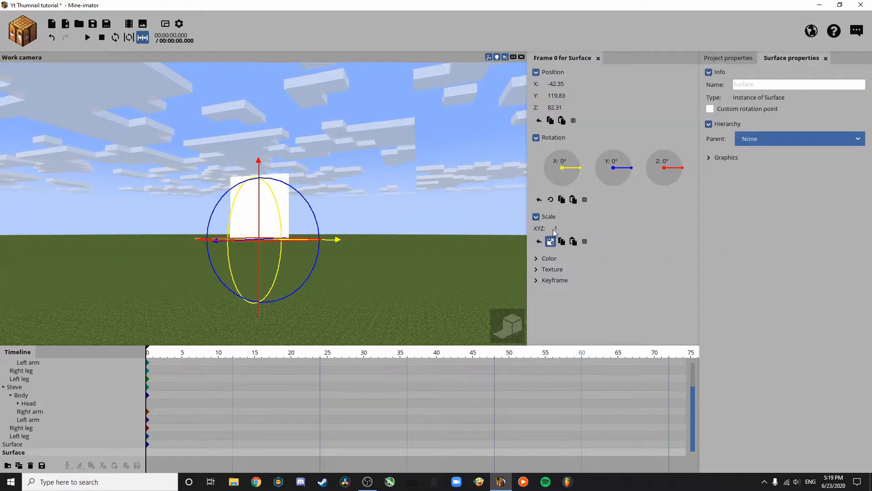
{"action": "left_click_drag", "start_coordinate": [564, 228], "coordinate": [642, 230]}
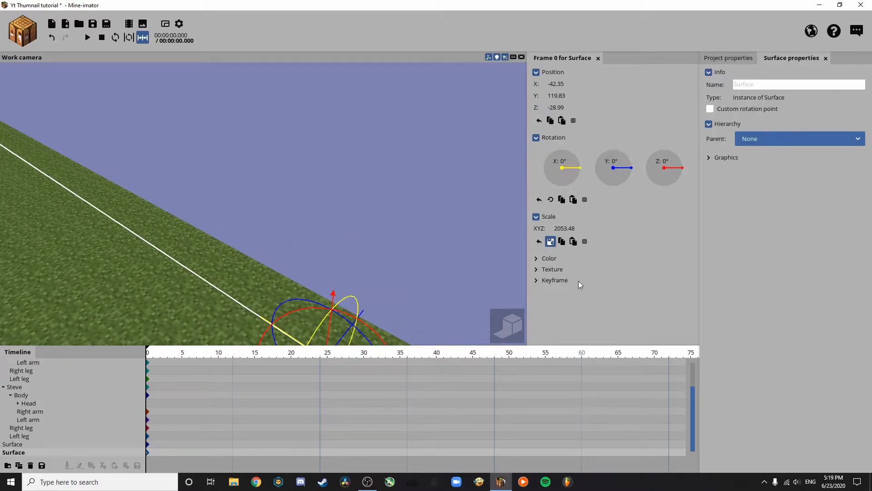
Step: Set the surface's blend color to bright green
{"action": "left_click", "coordinate": [536, 258]}
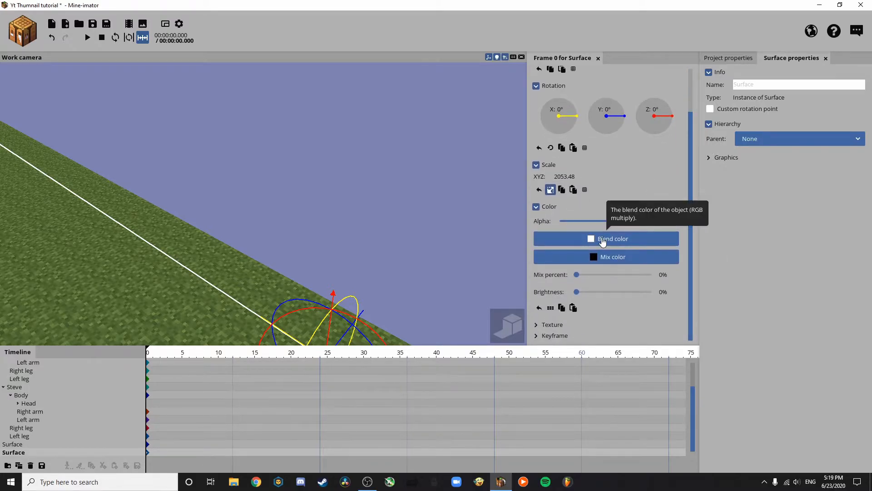
{"action": "left_click", "coordinate": [605, 238]}
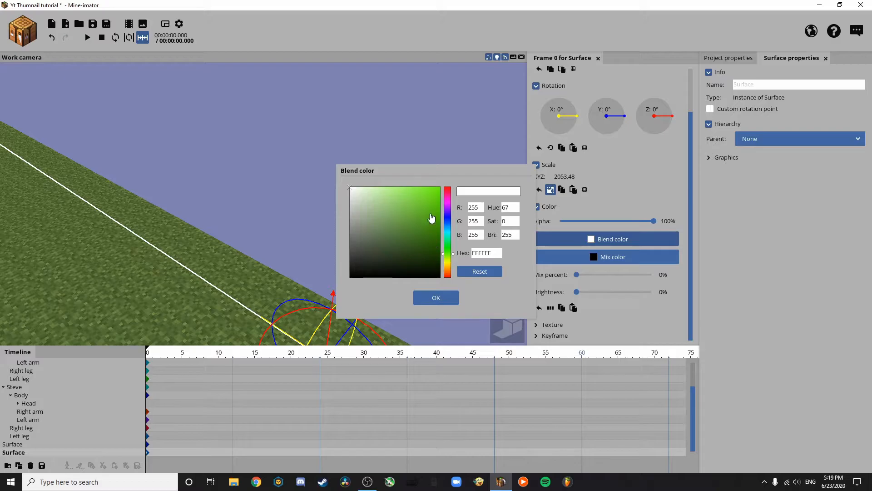
{"action": "left_click", "coordinate": [436, 297]}
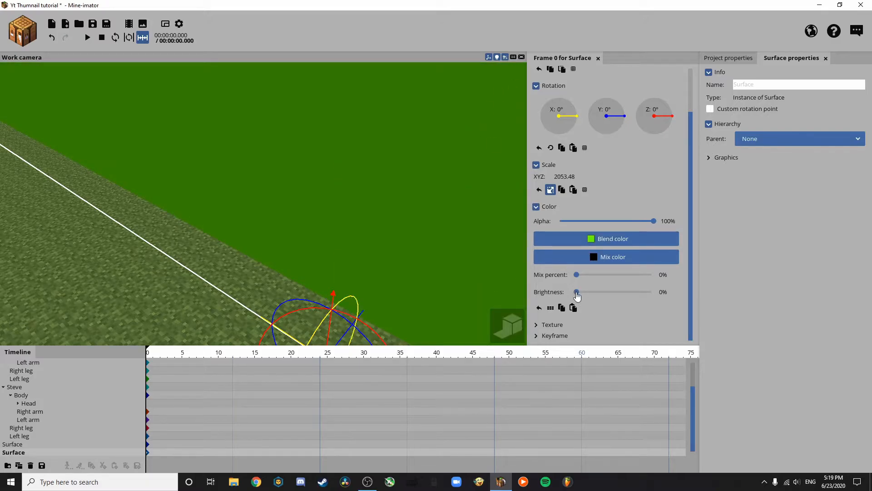
{"action": "mouse_move", "coordinate": [577, 292]}
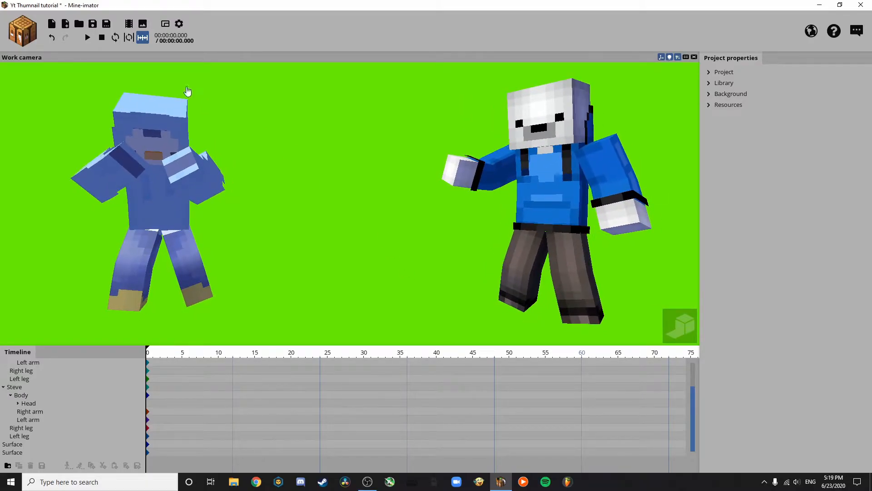
{"action": "mouse_move", "coordinate": [142, 24]}
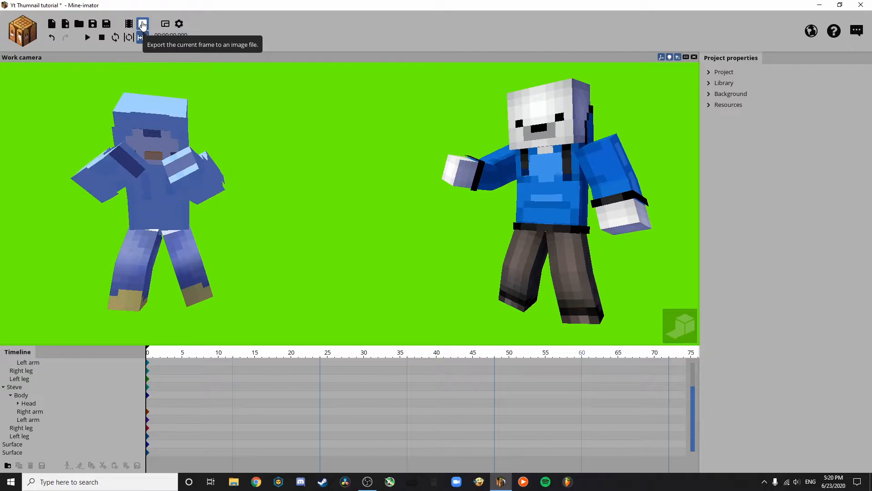
Step: Export the frame as a UHD 4K (3840x2160) PNG saved to the Desktop
{"action": "left_click", "coordinate": [142, 24]}
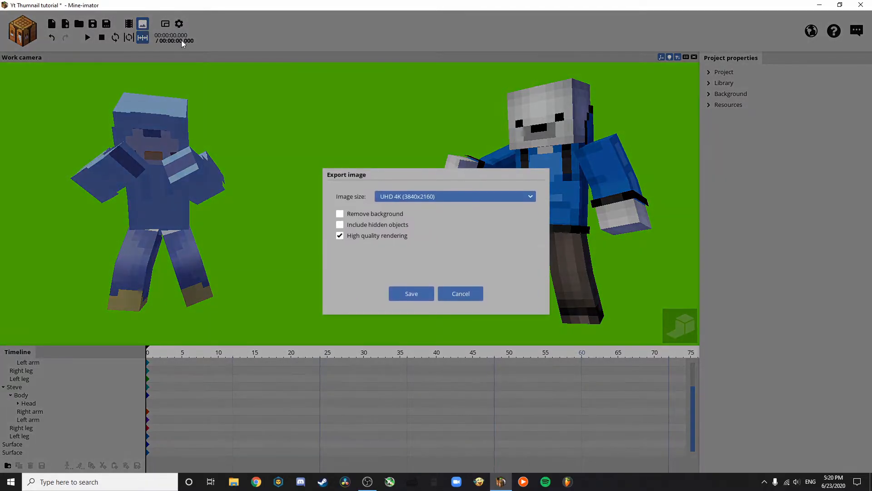
{"action": "left_click", "coordinate": [453, 197]}
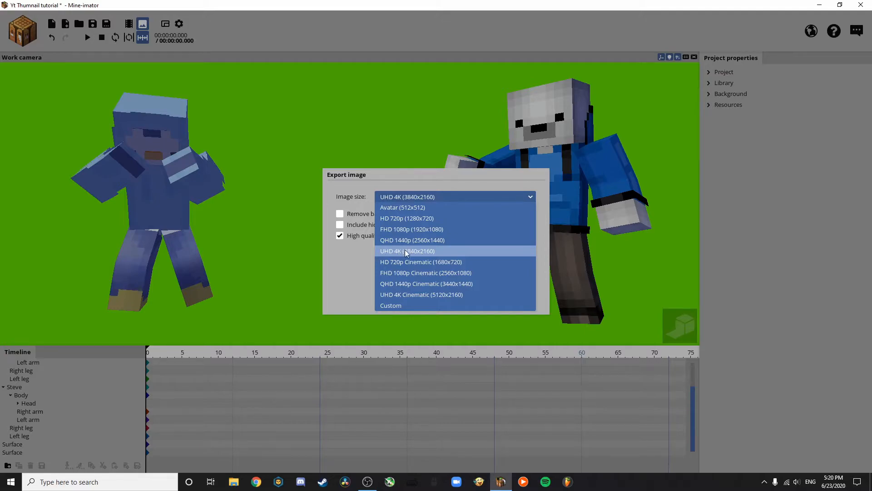
{"action": "left_click", "coordinate": [406, 250]}
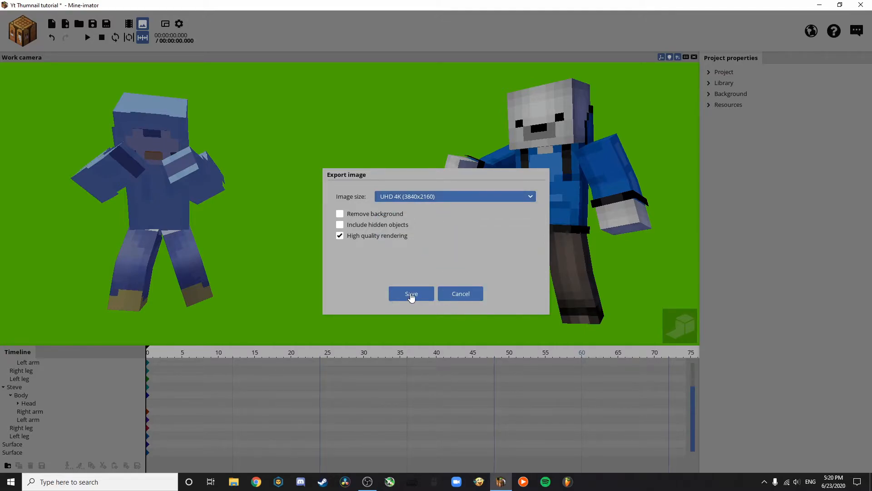
{"action": "mouse_move", "coordinate": [412, 294]}
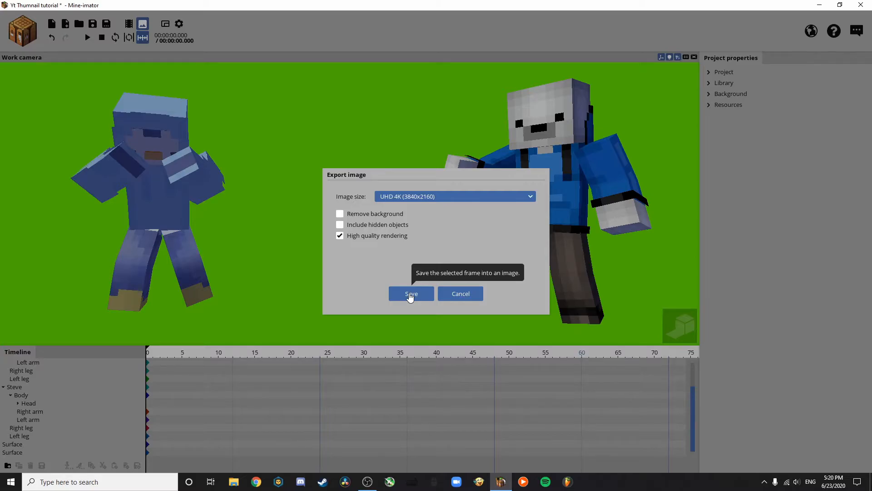
{"action": "left_click", "coordinate": [411, 293]}
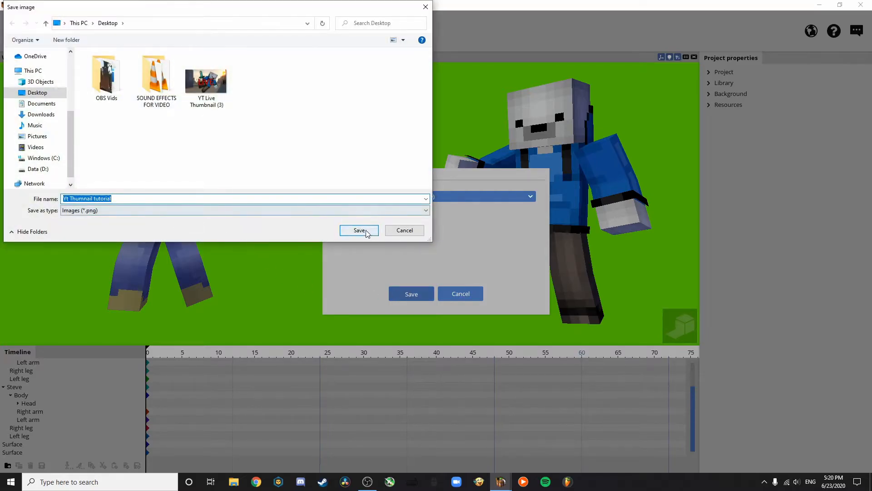
{"action": "left_click", "coordinate": [358, 230]}
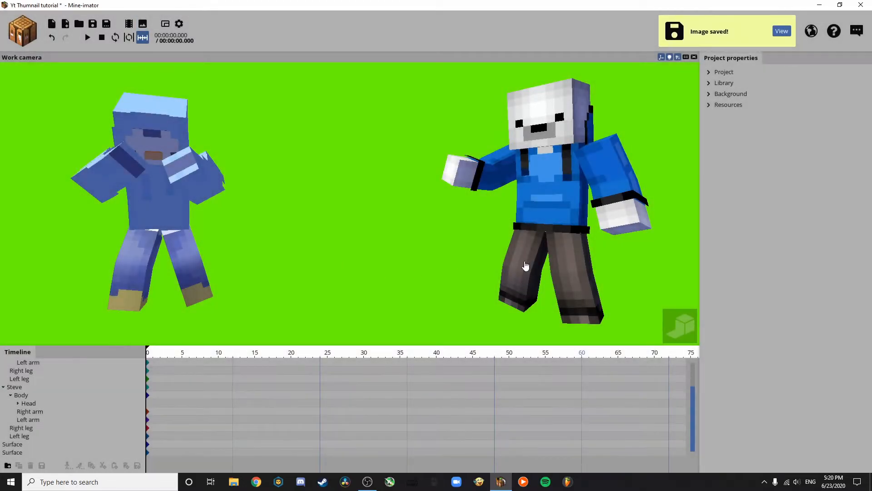
Step: Quit Mine-imator without saving, then view the exported PNG in Photos and close it
{"action": "left_click", "coordinate": [862, 5]}
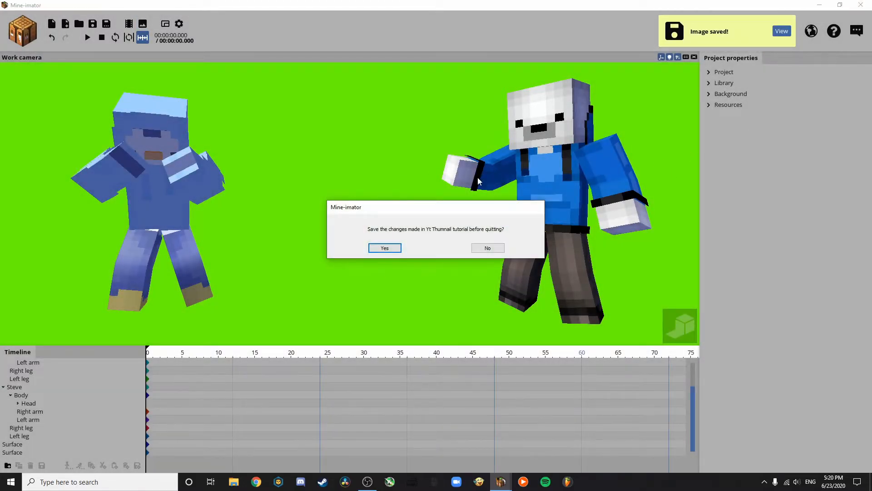
{"action": "left_click", "coordinate": [486, 247]}
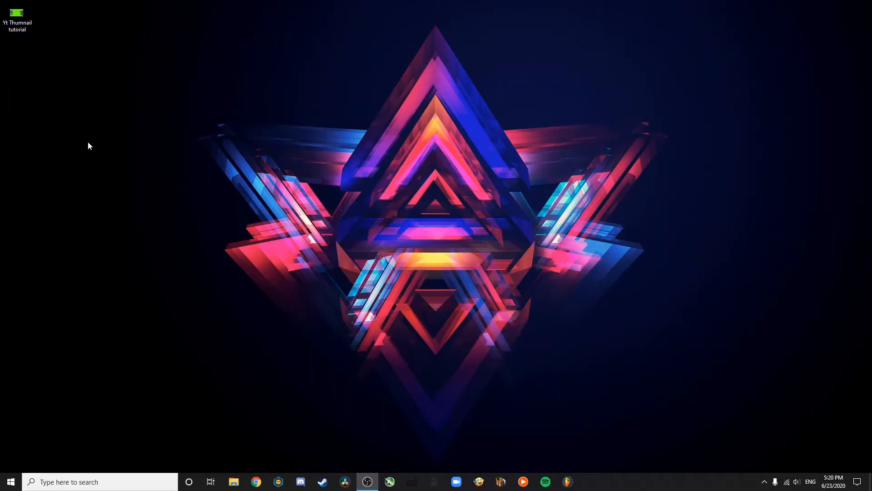
{"action": "left_click", "coordinate": [16, 14]}
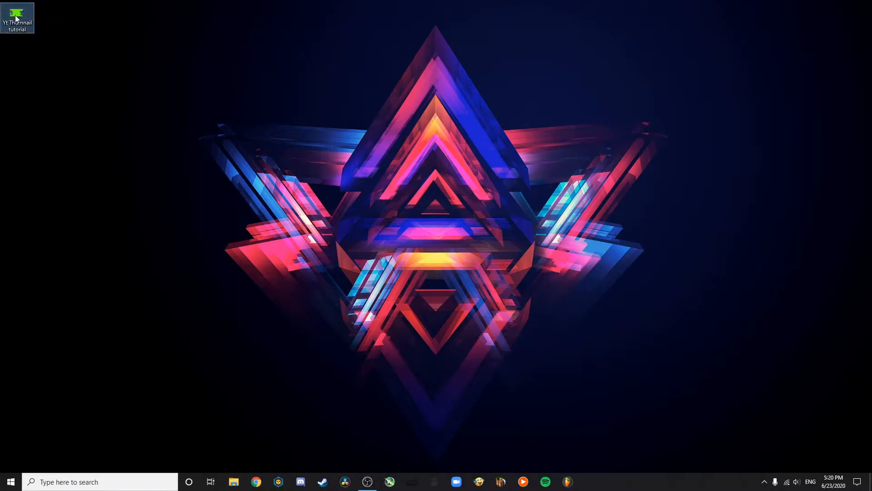
{"action": "double_click", "coordinate": [17, 16]}
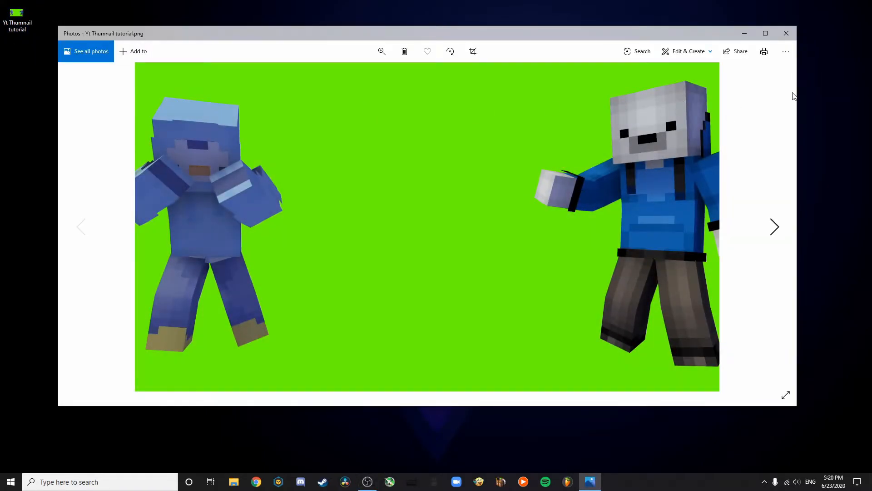
{"action": "mouse_move", "coordinate": [786, 33]}
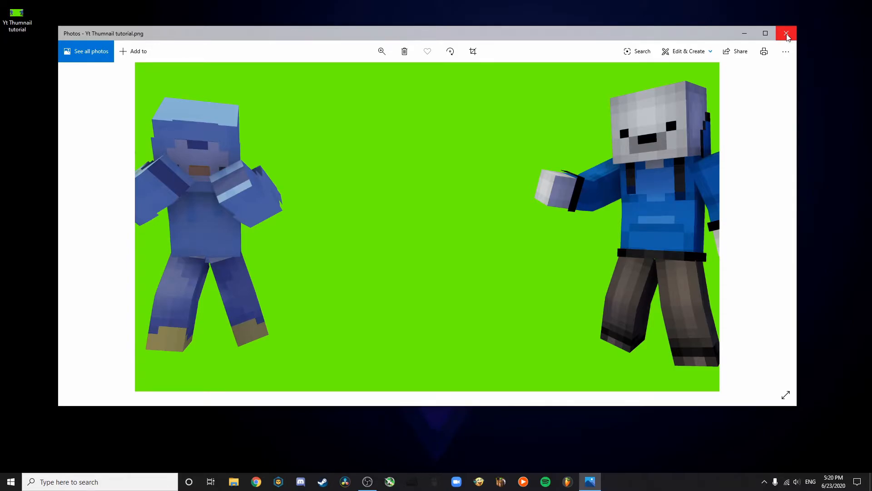
{"action": "left_click", "coordinate": [786, 33]}
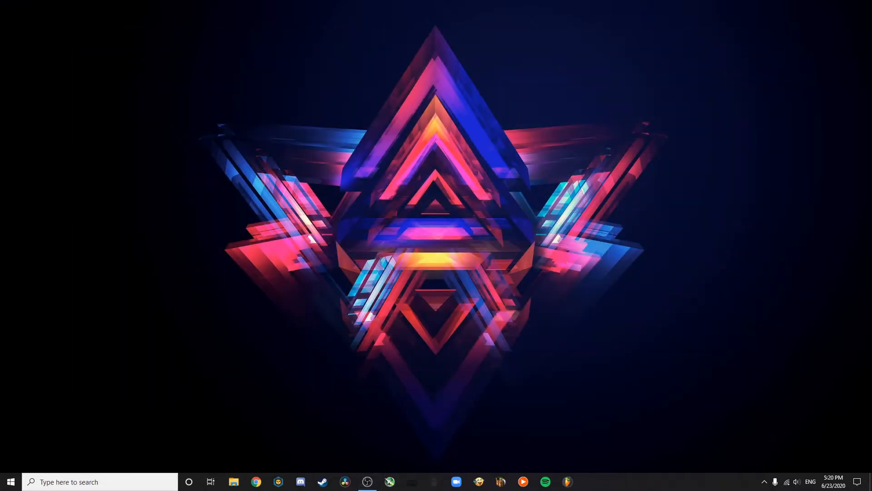
Step: Open the green-screen PNG in Pixlr E at Ultra HD size
{"action": "left_click", "coordinate": [255, 481]}
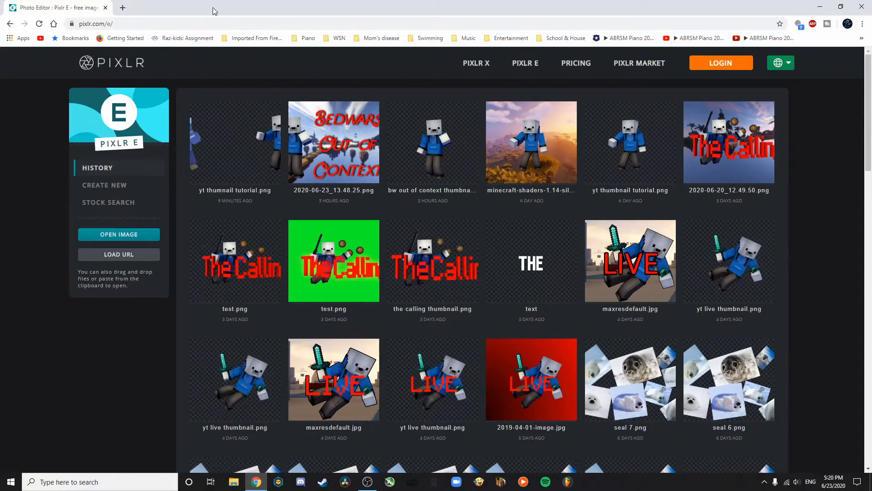
{"action": "mouse_move", "coordinate": [188, 38]}
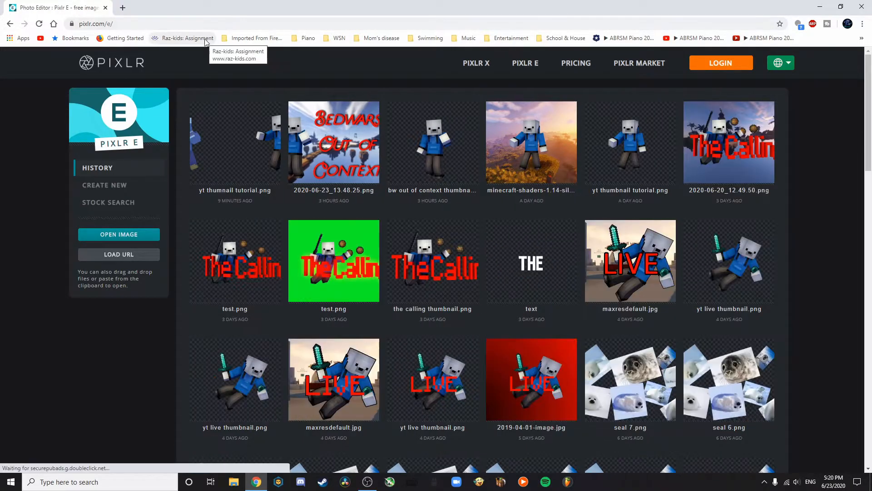
{"action": "mouse_move", "coordinate": [171, 74]}
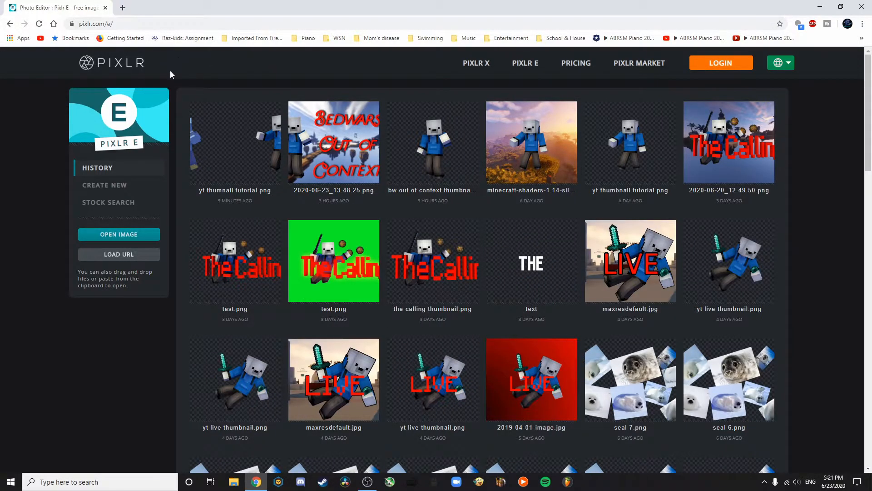
{"action": "left_click", "coordinate": [119, 234]}
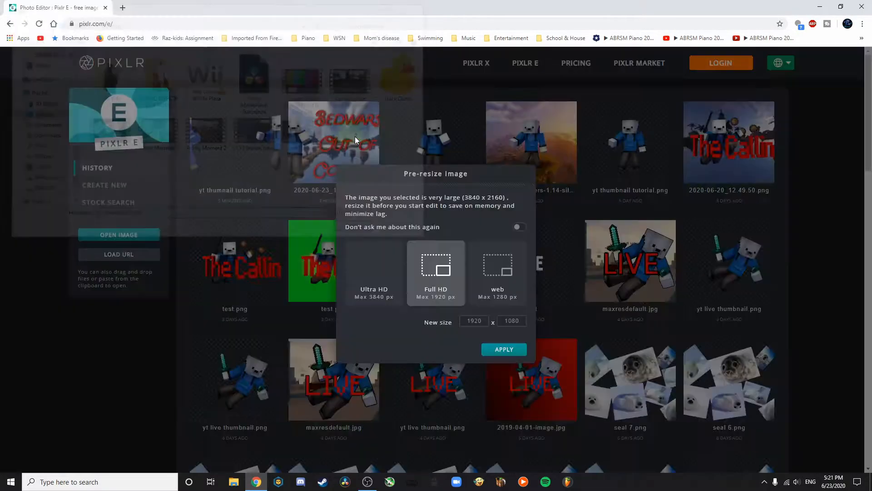
{"action": "left_click", "coordinate": [373, 273]}
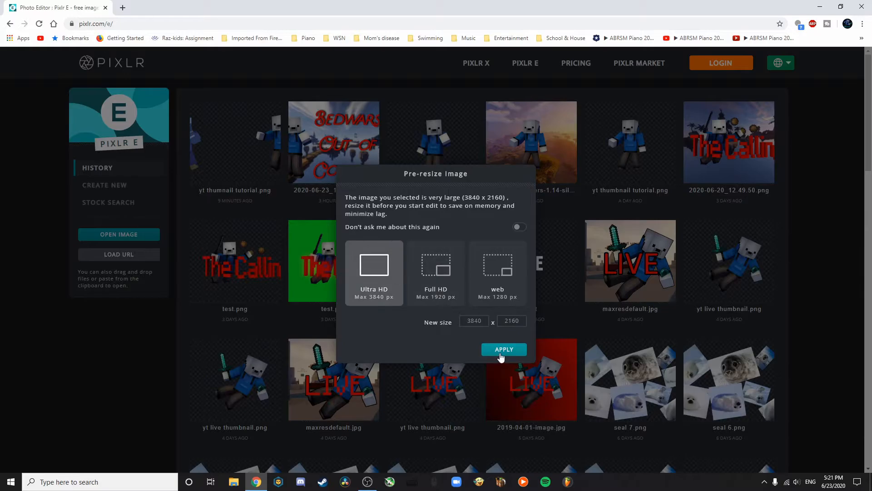
{"action": "left_click", "coordinate": [504, 349]}
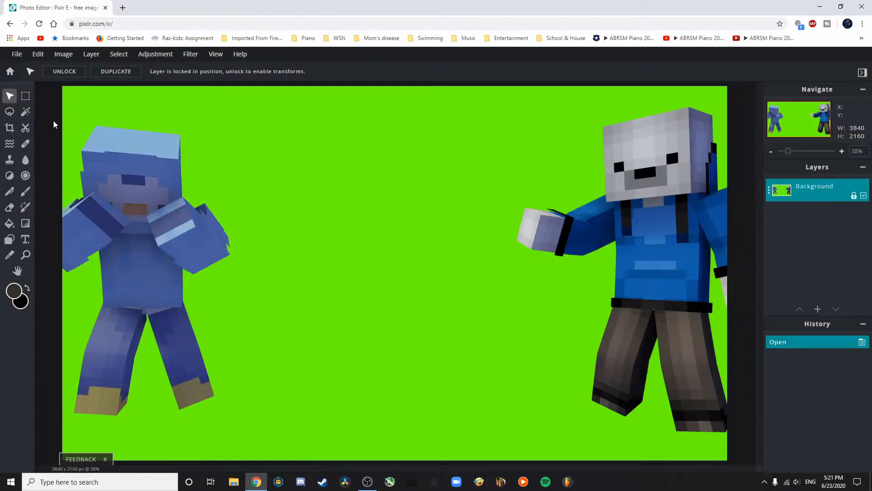
{"action": "mouse_move", "coordinate": [25, 128]}
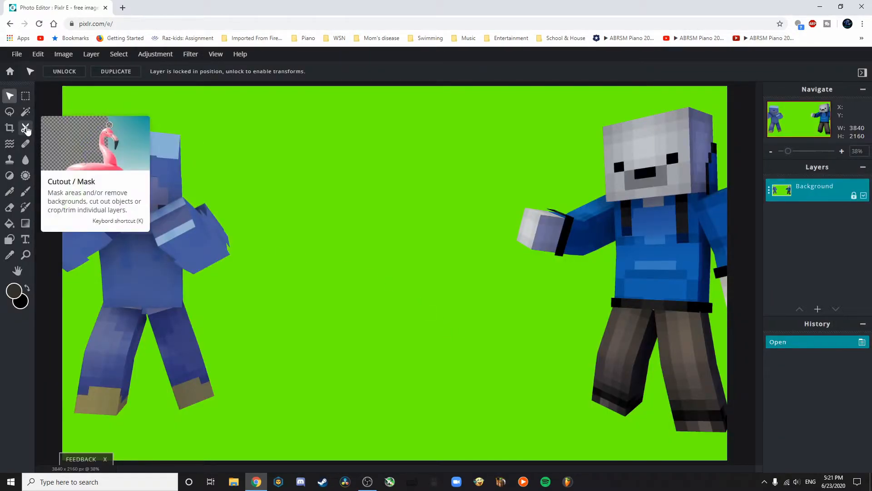
Step: Remove the green background with Magic Mask and erase leftover green edge pixels
{"action": "left_click", "coordinate": [25, 128]}
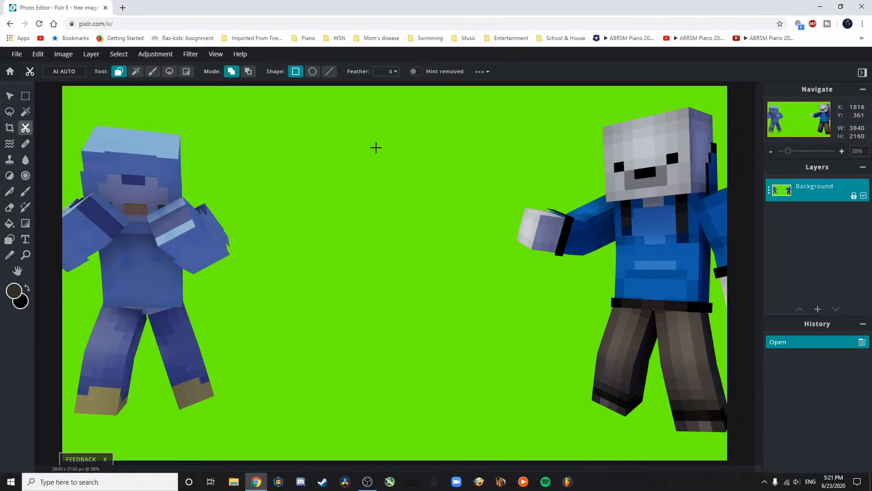
{"action": "mouse_move", "coordinate": [135, 71]}
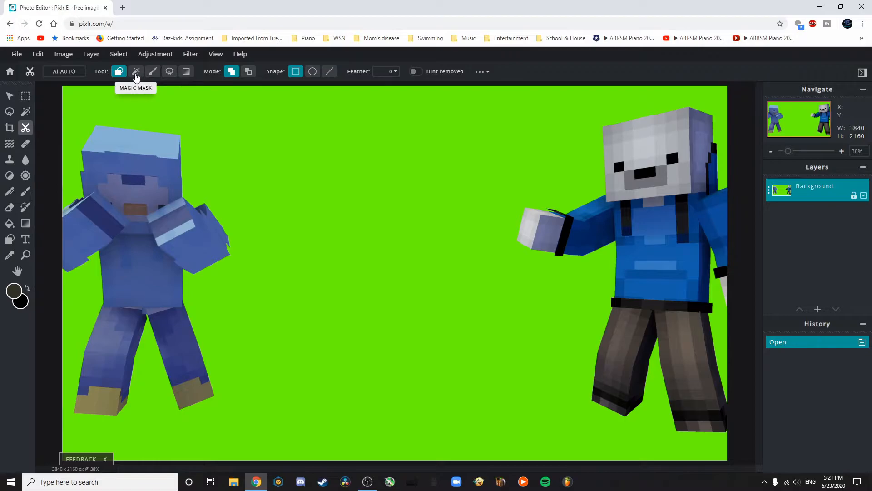
{"action": "left_click", "coordinate": [136, 71]}
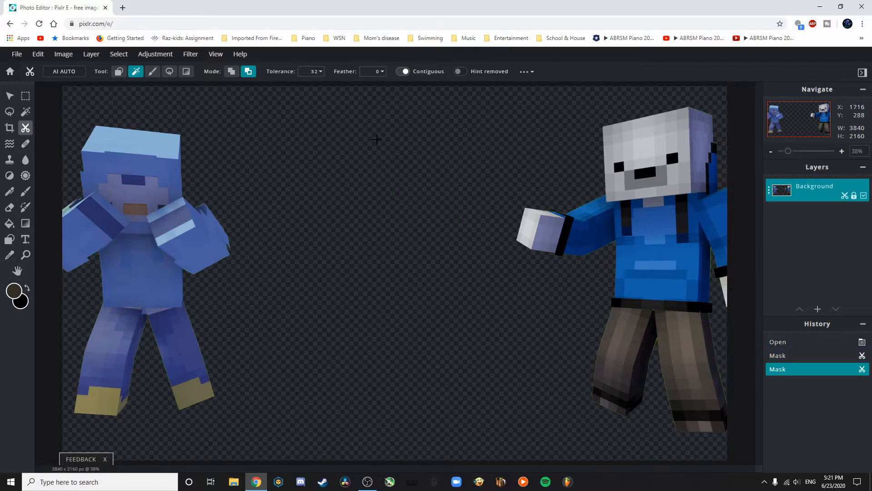
{"action": "mouse_move", "coordinate": [550, 145]}
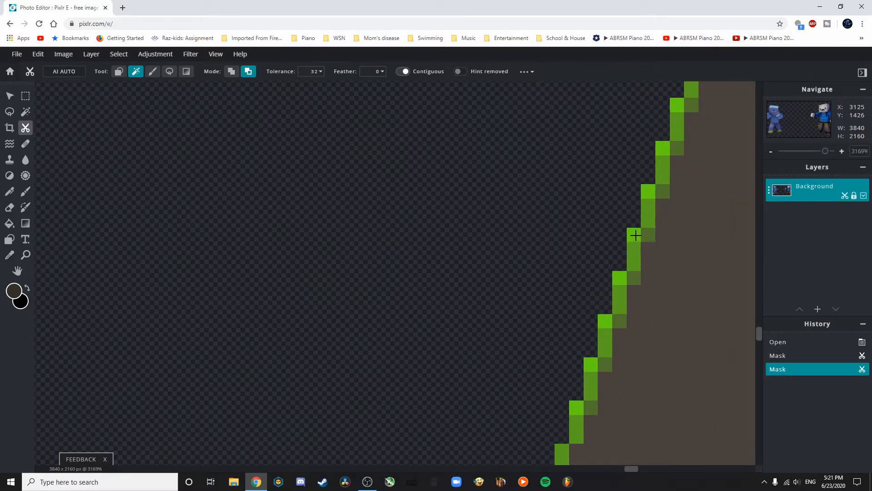
{"action": "left_click", "coordinate": [635, 235]}
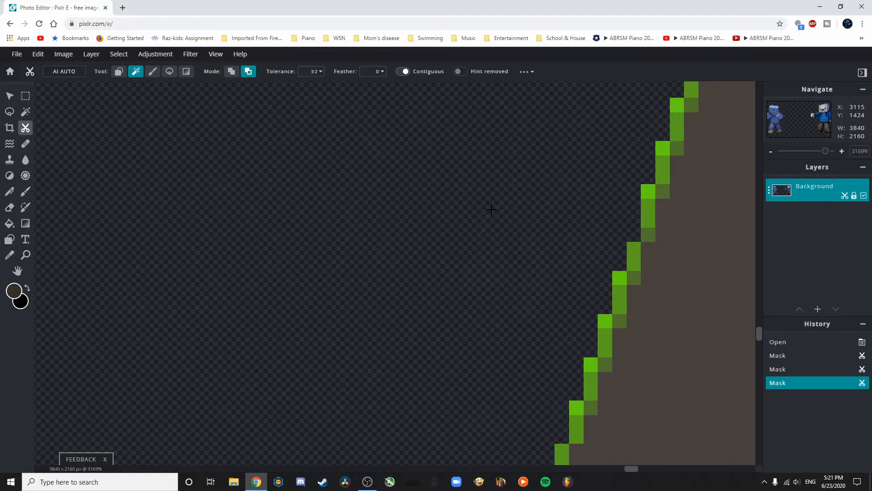
{"action": "mouse_move", "coordinate": [401, 84]}
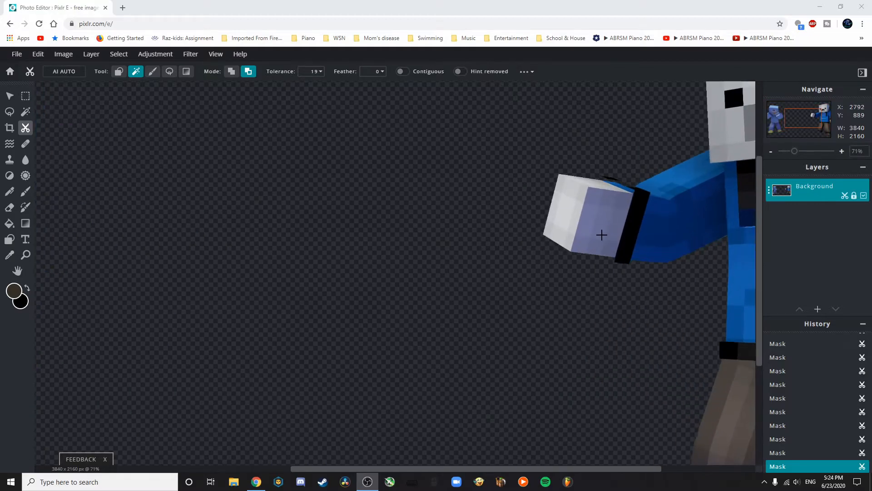
{"action": "scroll", "scroll_direction": "up", "scroll_amount": 3}
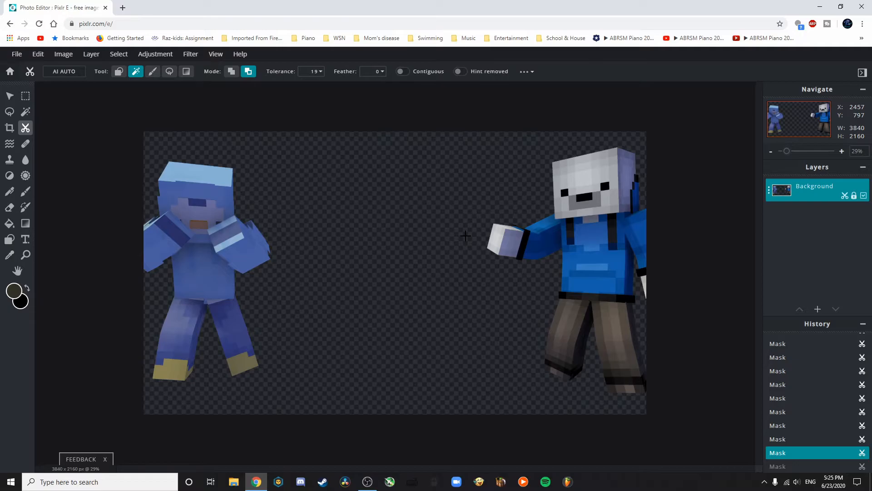
{"action": "mouse_move", "coordinate": [412, 236]}
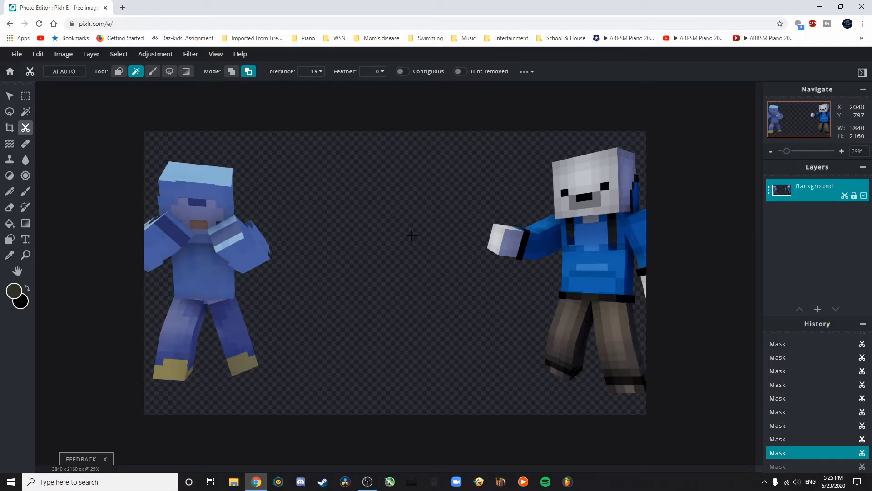
Step: Save the cut-out characters as a transparent 3840×2160 PNG named 'Yt Thumbnail tutorial'
{"action": "left_click", "coordinate": [17, 54]}
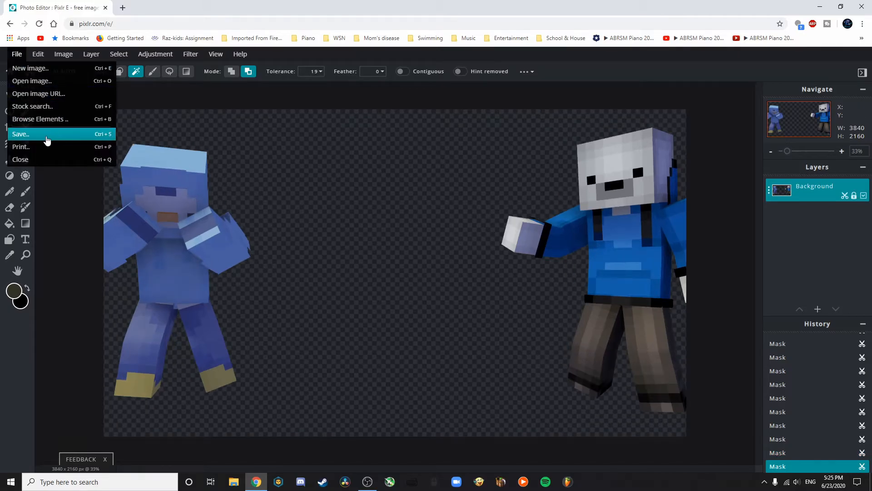
{"action": "left_click", "coordinate": [21, 134]}
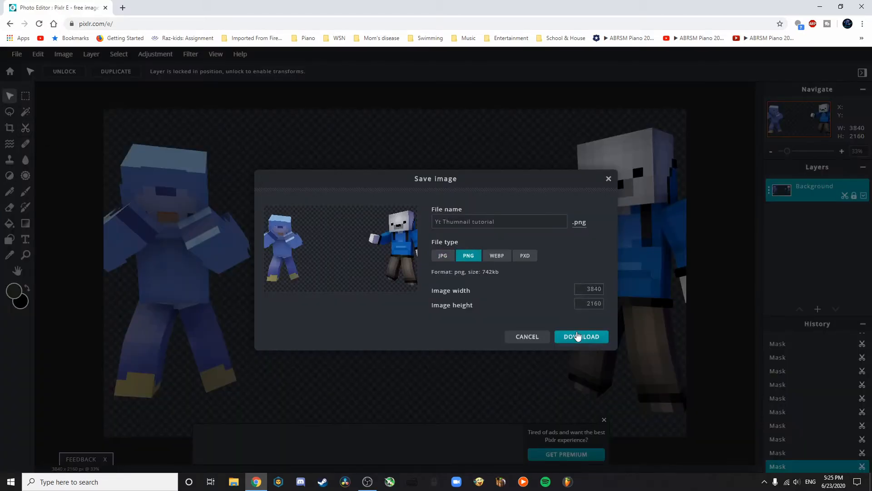
{"action": "left_click", "coordinate": [580, 336]}
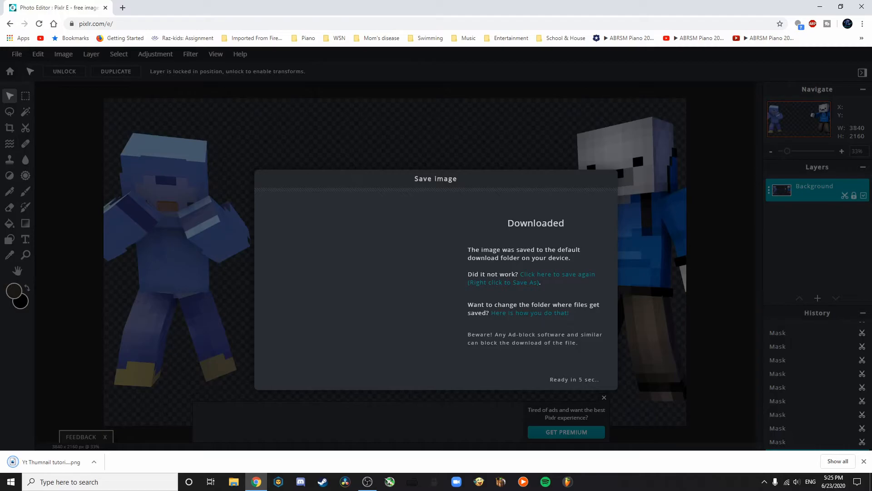
{"action": "mouse_move", "coordinate": [29, 459]}
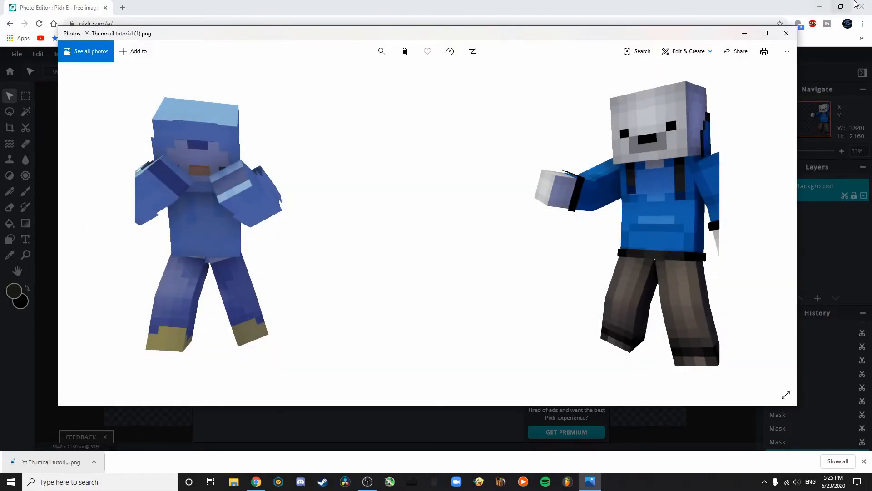
{"action": "mouse_move", "coordinate": [439, 198]}
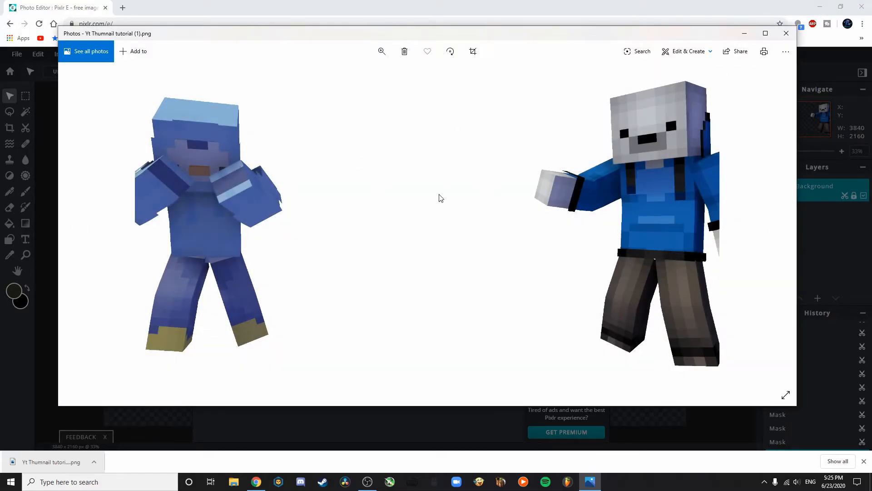
{"action": "mouse_move", "coordinate": [426, 224]}
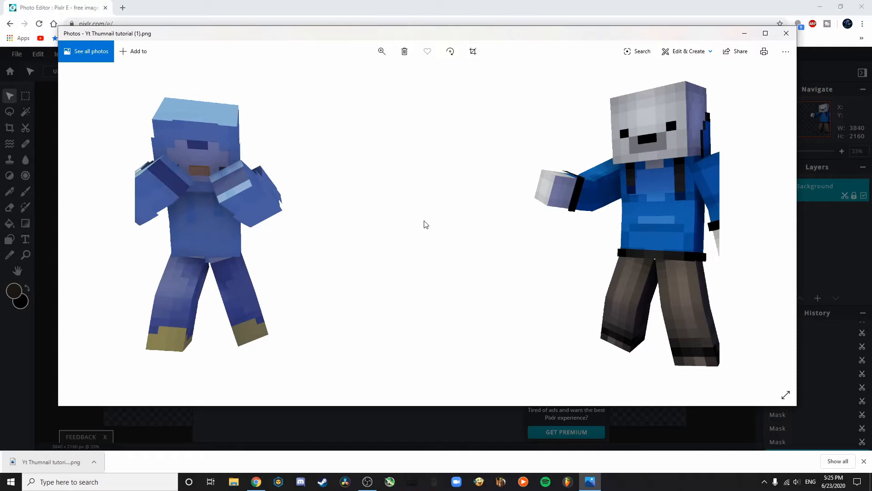
{"action": "mouse_move", "coordinate": [467, 213]}
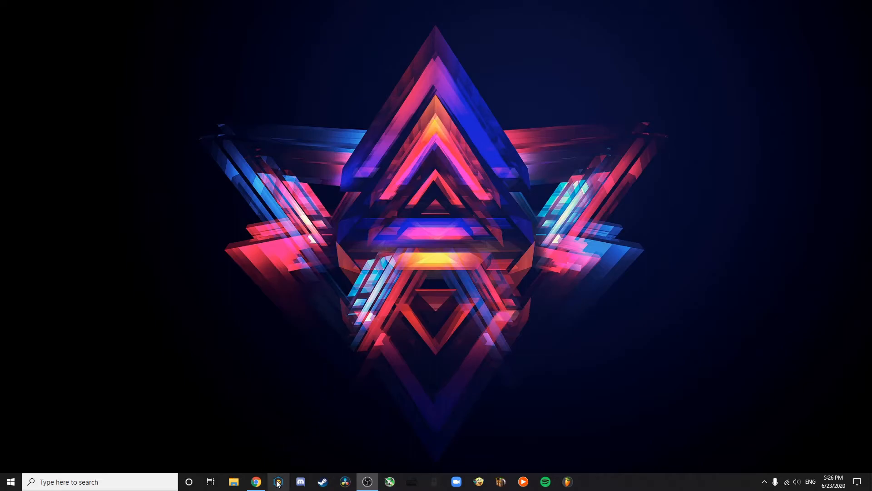
Step: Restore the Pixlr E browser window from the Chrome taskbar icon
{"action": "left_click", "coordinate": [278, 482]}
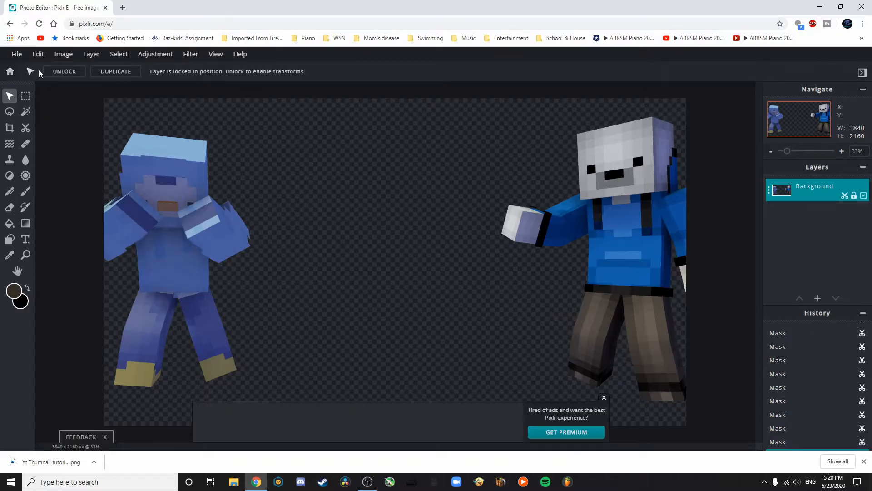
Step: Open 2020-06-23_17.27.52.png from %appdata%\.minecraft\screenshots as a new document
{"action": "left_click", "coordinate": [603, 397]}
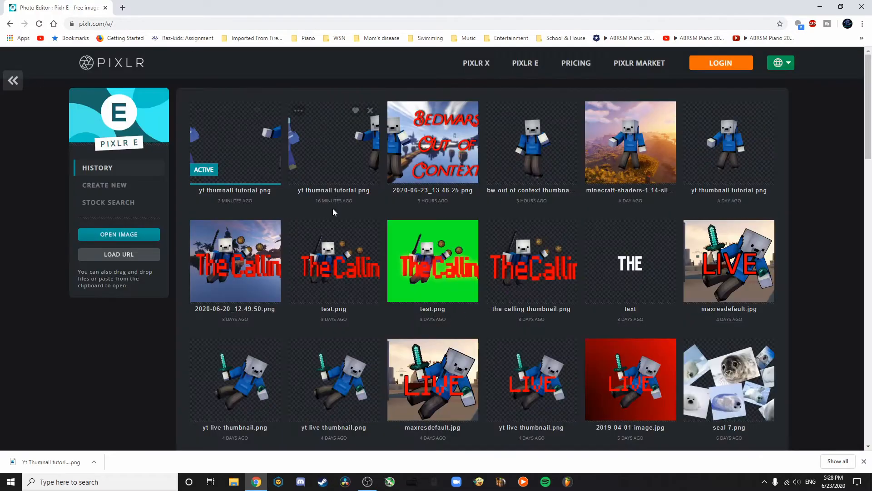
{"action": "left_click", "coordinate": [119, 234]}
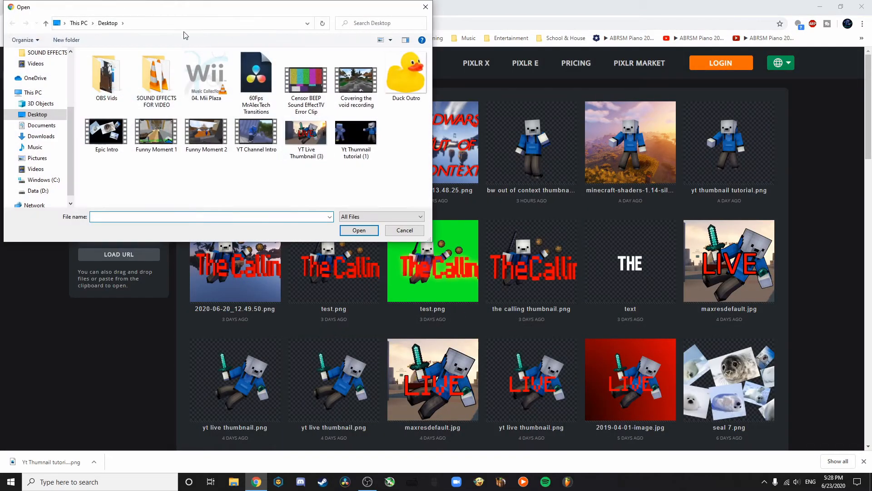
{"action": "left_click", "coordinate": [184, 23]}
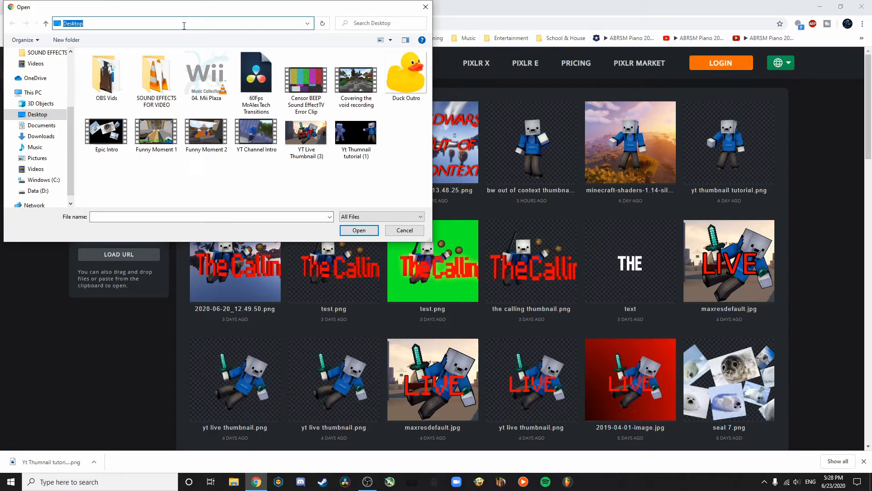
{"action": "type", "text": "%appdat"}
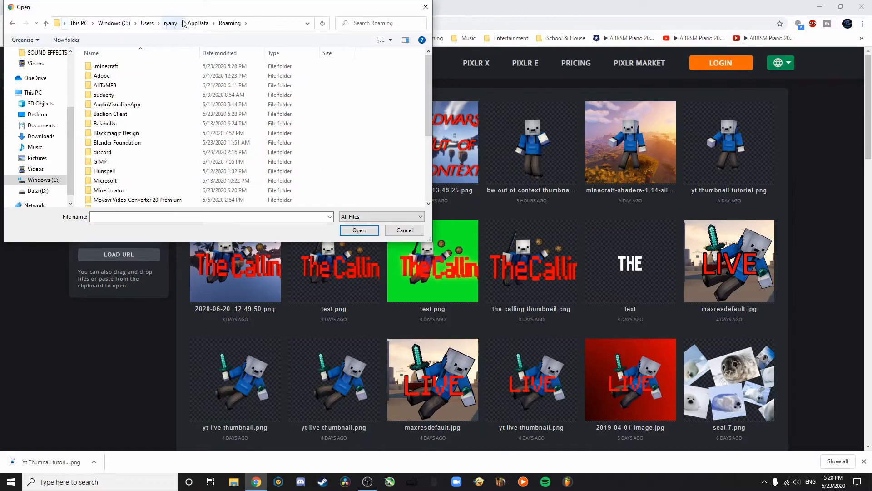
{"action": "mouse_move", "coordinate": [117, 104]}
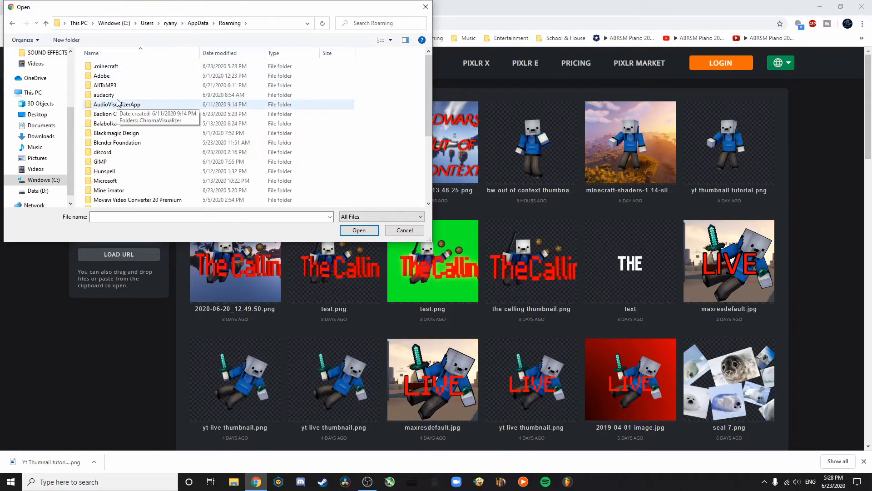
{"action": "double_click", "coordinate": [105, 65]}
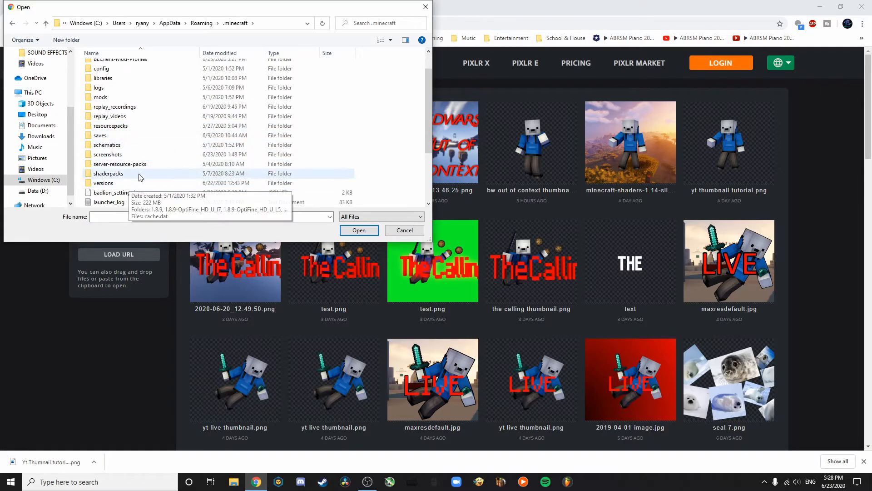
{"action": "double_click", "coordinate": [107, 154]}
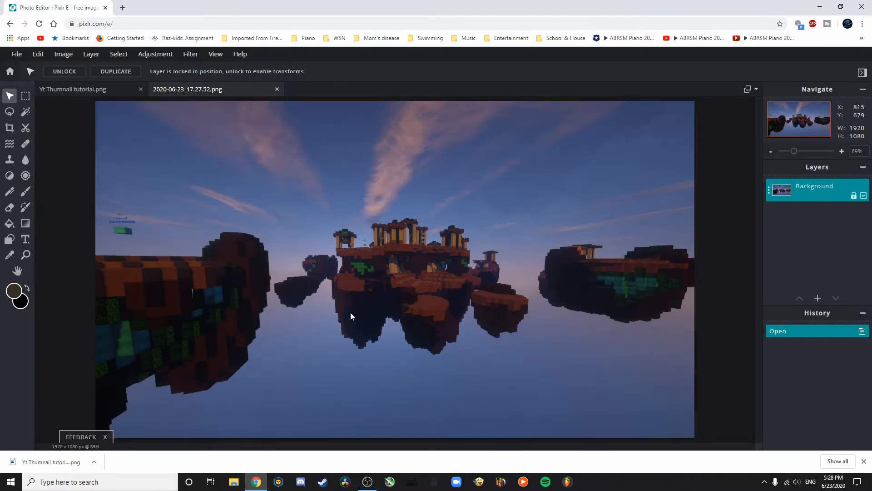
{"action": "mouse_move", "coordinate": [368, 205]}
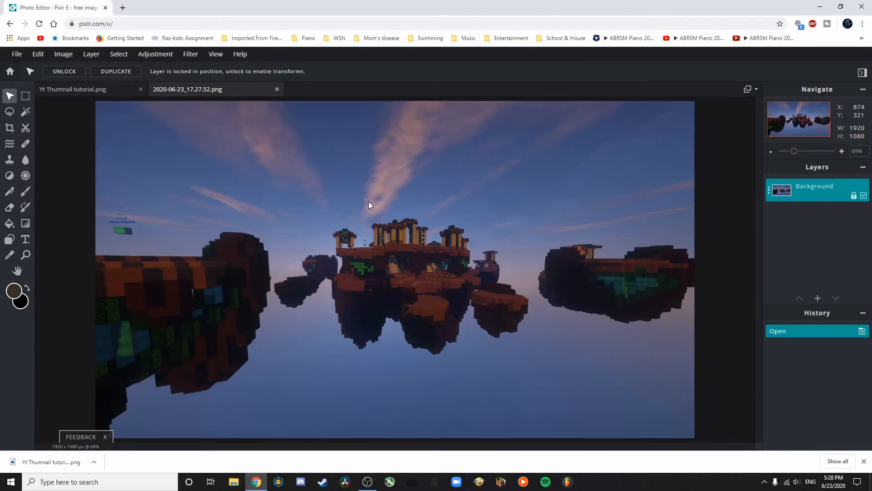
{"action": "mouse_move", "coordinate": [714, 305]}
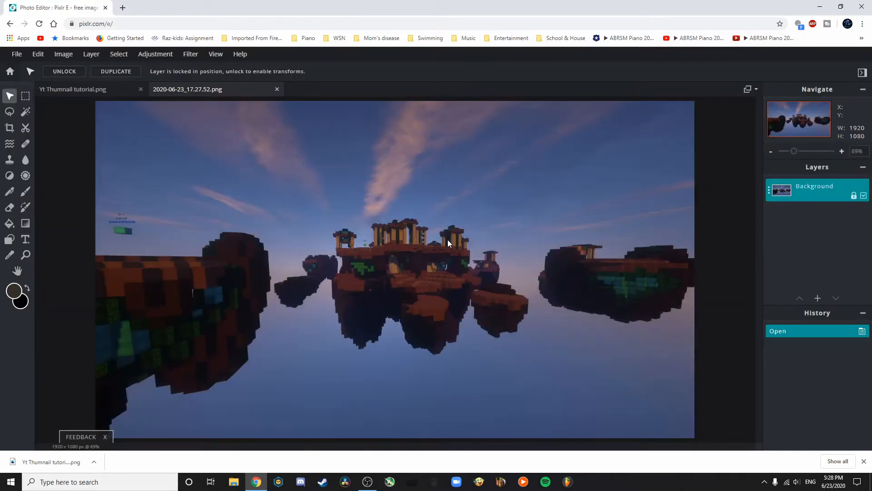
Step: Add 'Yt Thumnail tutorial (1)' from Desktop as a layer, then select the Background layer
{"action": "left_click", "coordinate": [17, 54]}
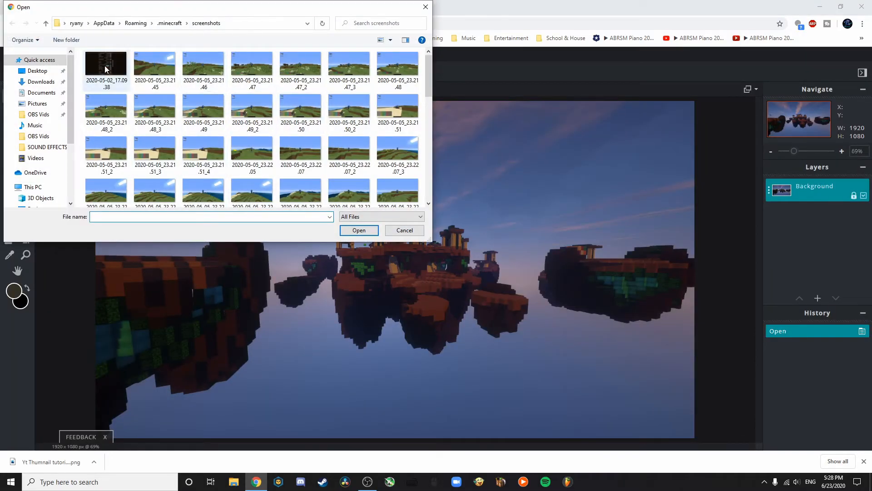
{"action": "left_click", "coordinate": [37, 71]}
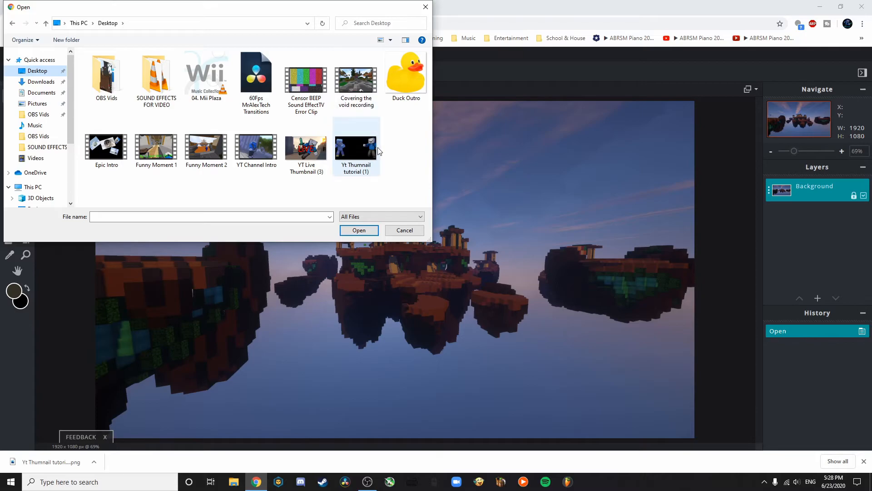
{"action": "left_click", "coordinate": [359, 230]}
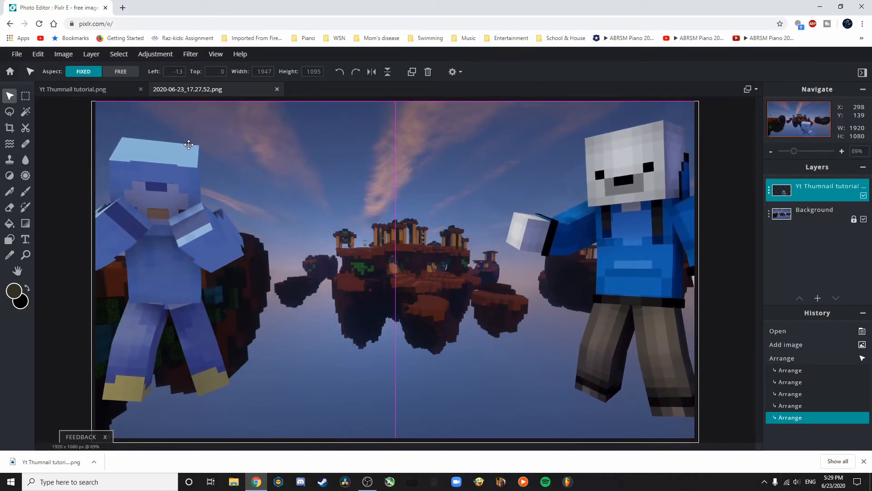
{"action": "left_click", "coordinate": [815, 213]}
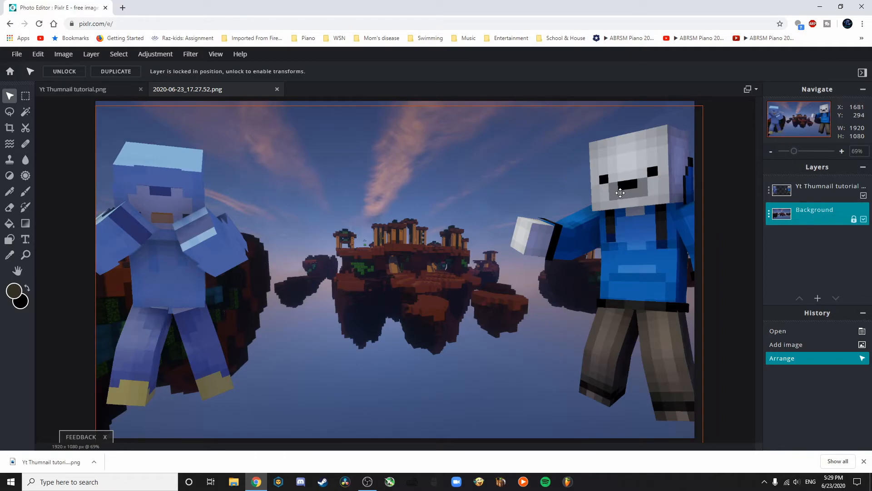
{"action": "mouse_move", "coordinate": [416, 161]}
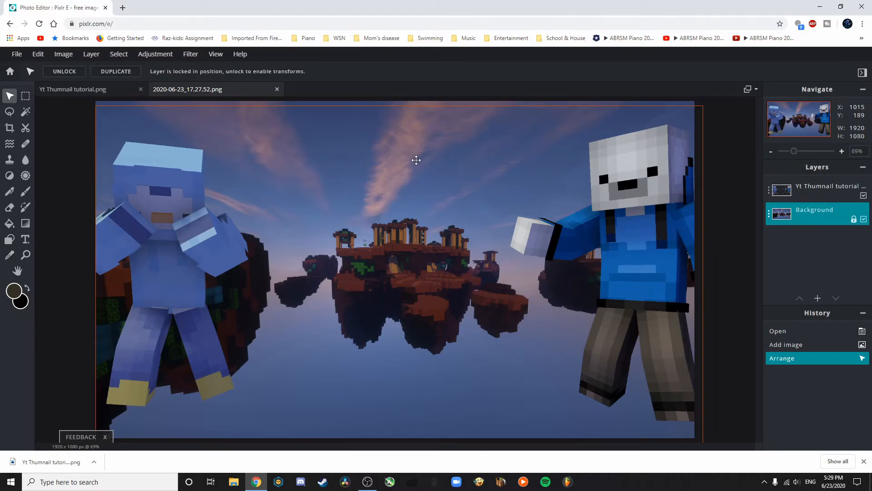
{"action": "left_click", "coordinate": [814, 214]}
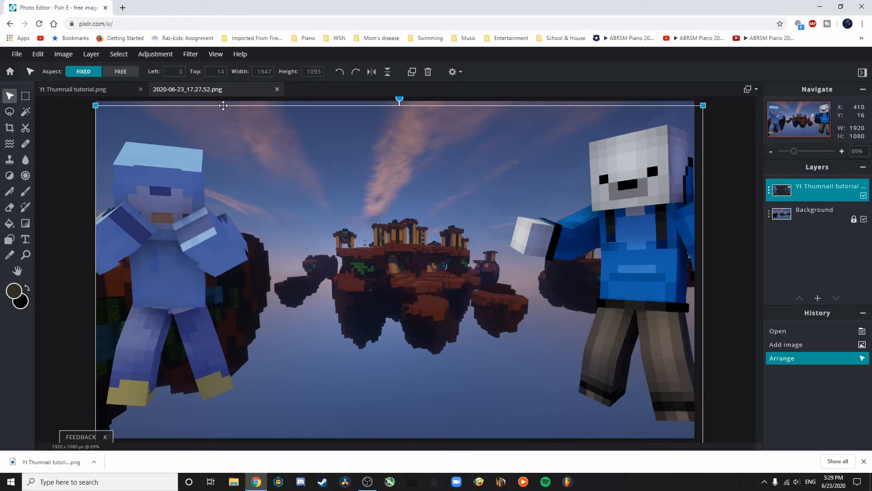
{"action": "left_click", "coordinate": [190, 54]}
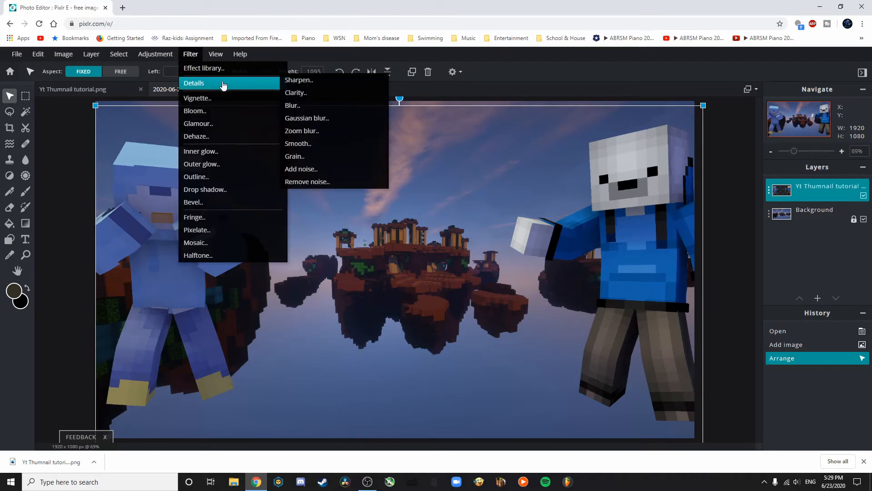
{"action": "left_click", "coordinate": [292, 105]}
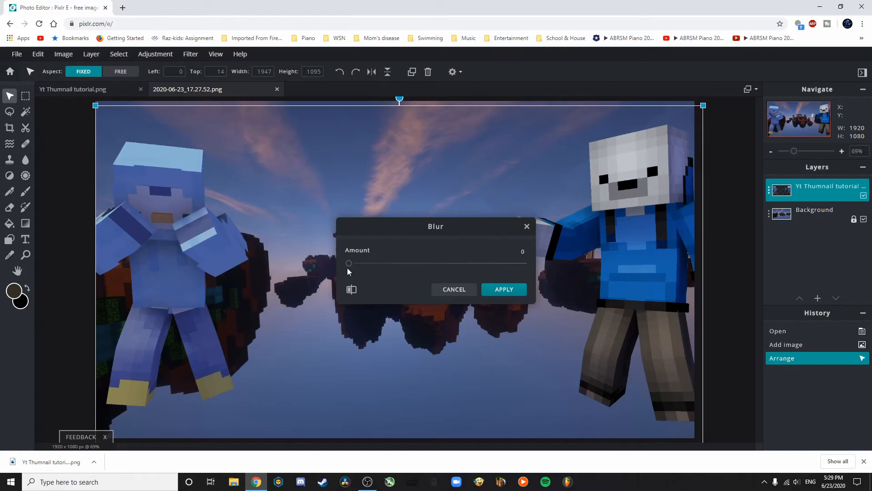
{"action": "left_click_drag", "start_coordinate": [348, 263], "coordinate": [383, 263]}
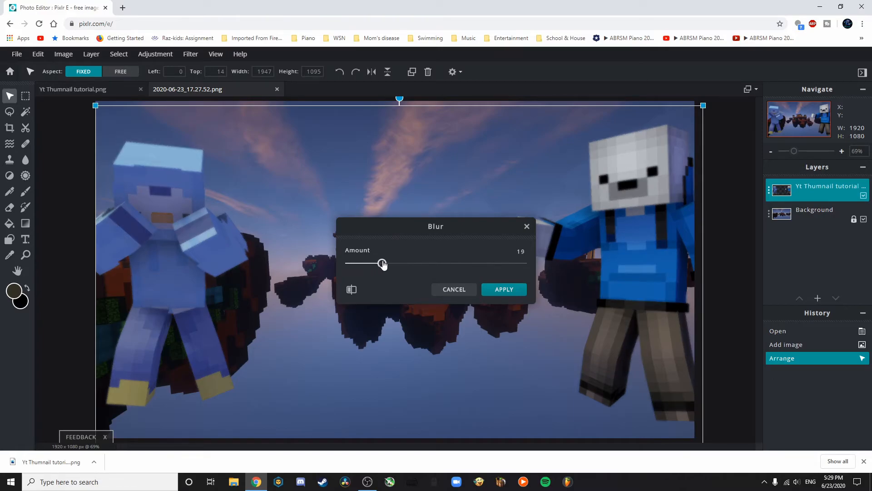
{"action": "left_click", "coordinate": [503, 289]}
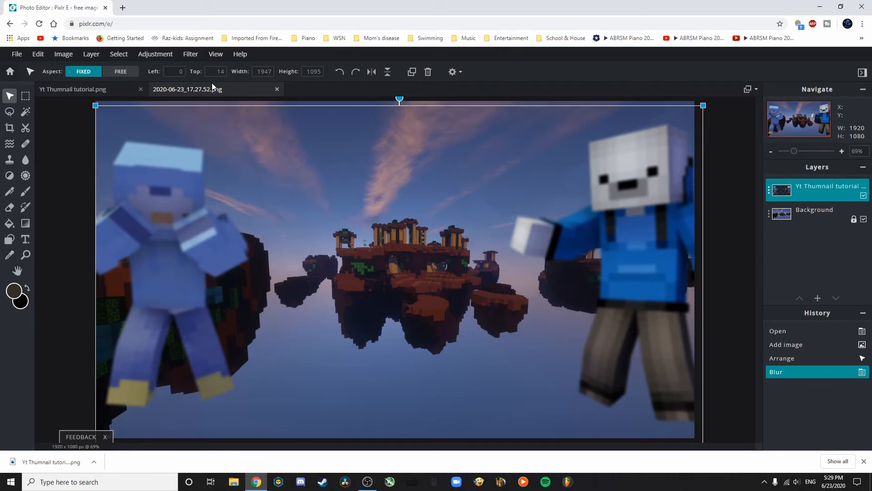
{"action": "left_click", "coordinate": [814, 214]}
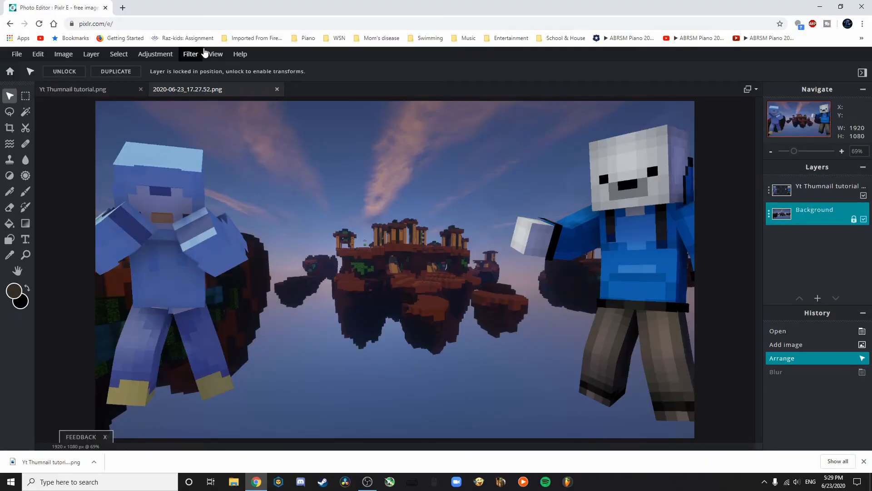
Step: Apply a Blur filter with amount 25 to the skywars background layer
{"action": "left_click", "coordinate": [190, 54]}
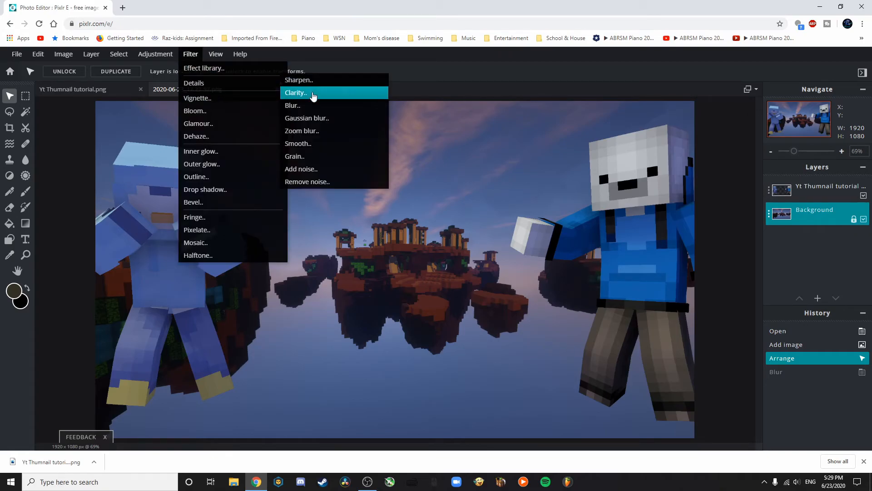
{"action": "left_click", "coordinate": [292, 105]}
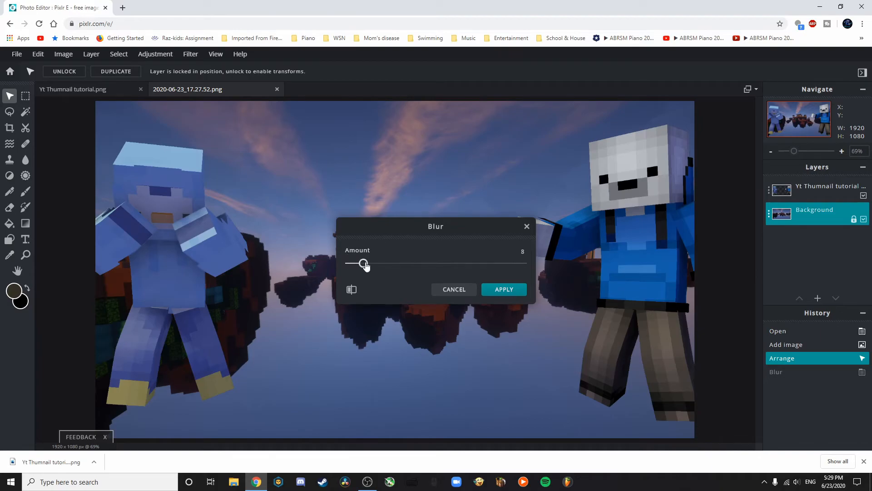
{"action": "left_click_drag", "start_coordinate": [362, 262], "coordinate": [391, 263]}
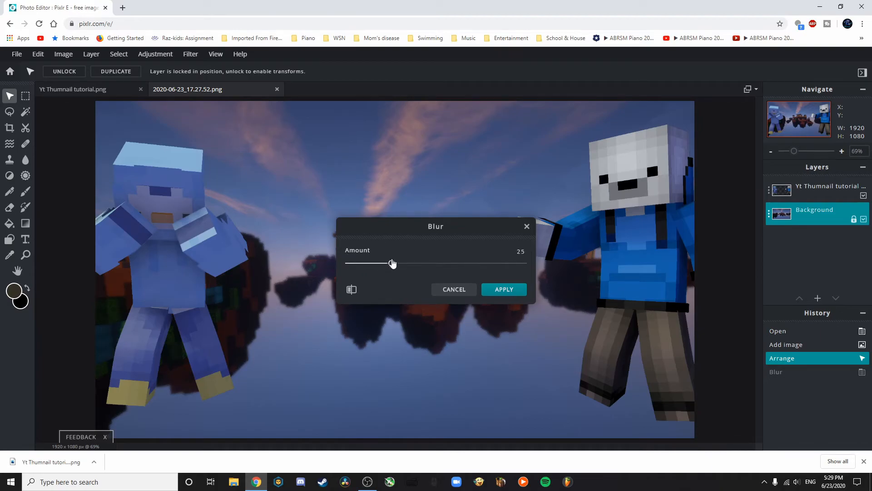
{"action": "left_click", "coordinate": [502, 289]}
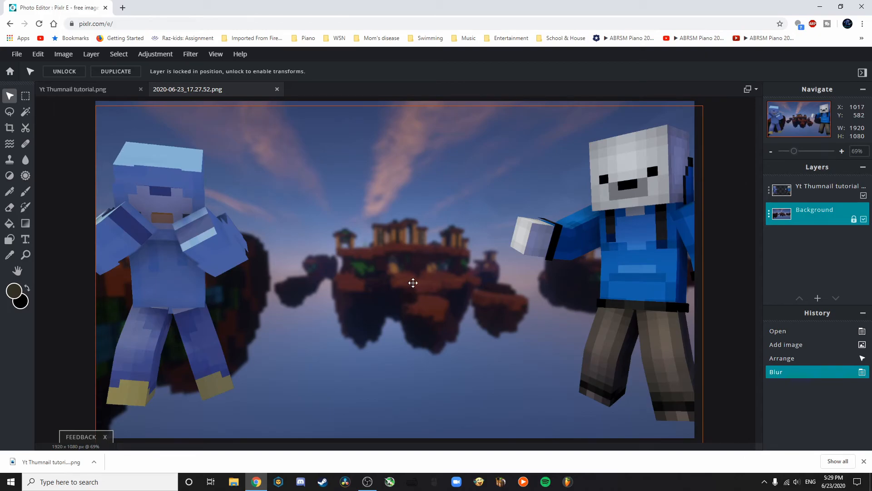
{"action": "mouse_move", "coordinate": [445, 230]}
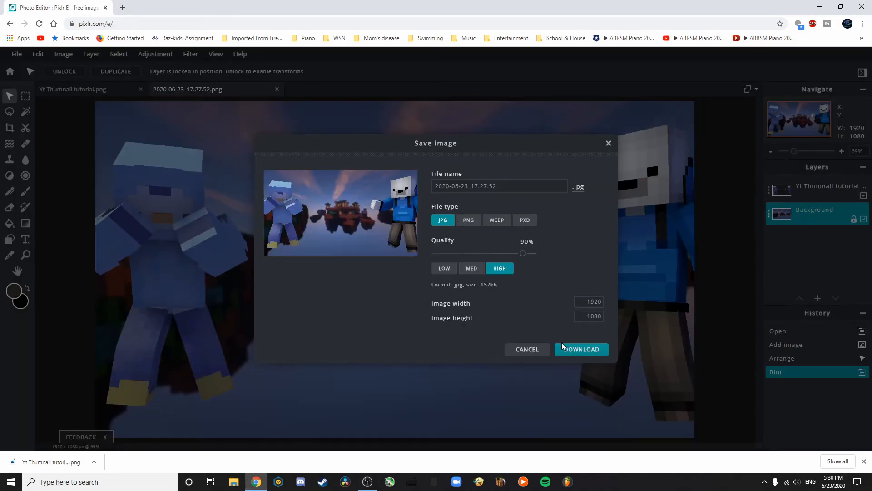
Step: Download the composite as a high-quality JPG and close the characters document tab
{"action": "left_click", "coordinate": [580, 349]}
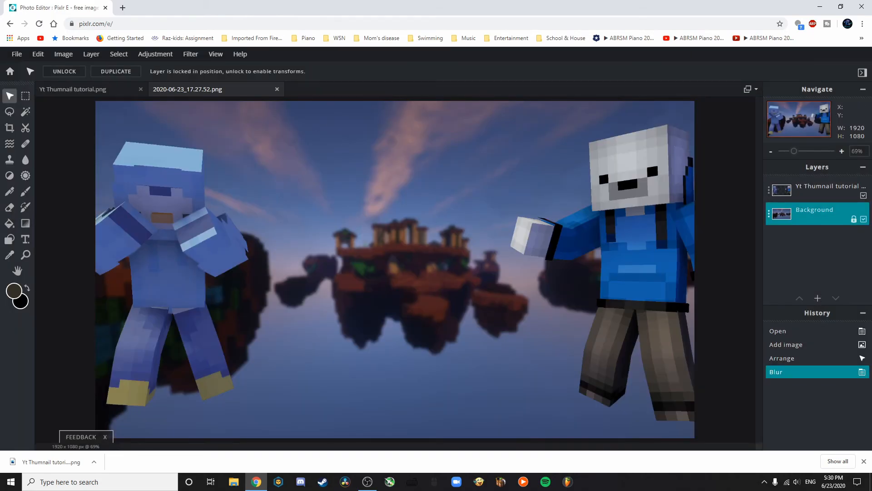
{"action": "left_click", "coordinate": [141, 89]}
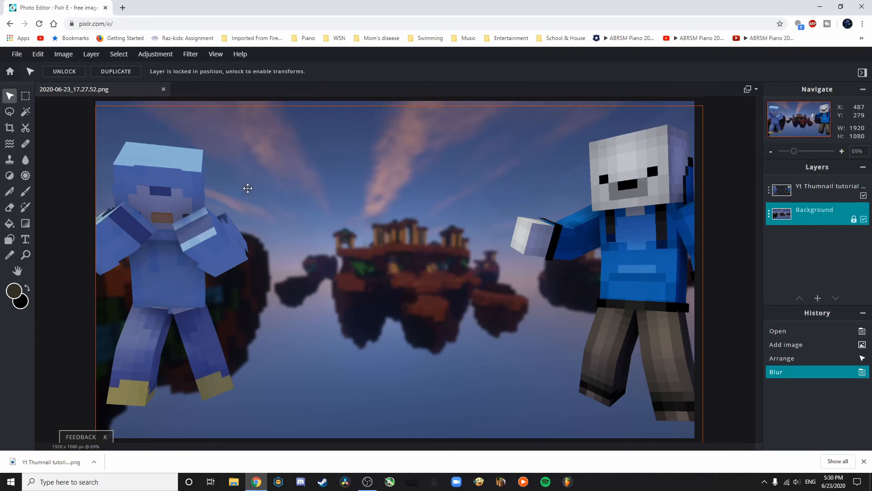